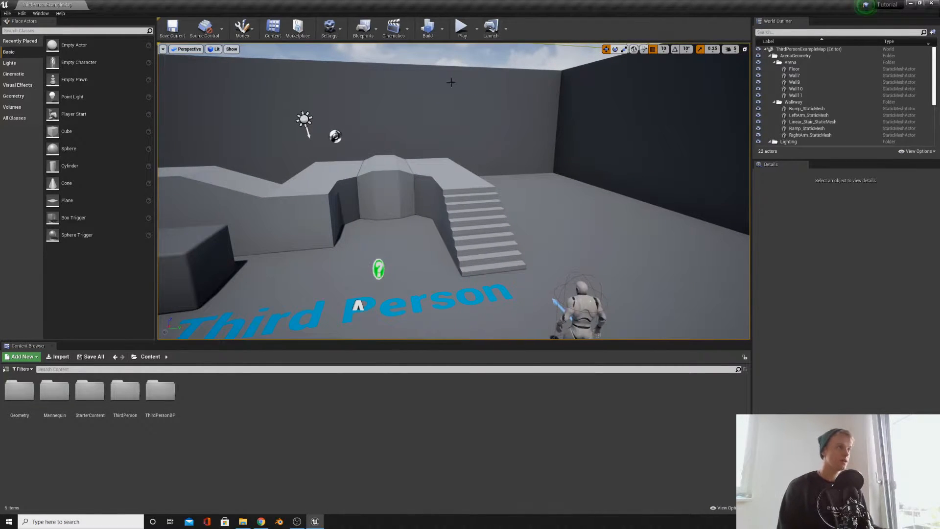
mouse_move(427, 28)
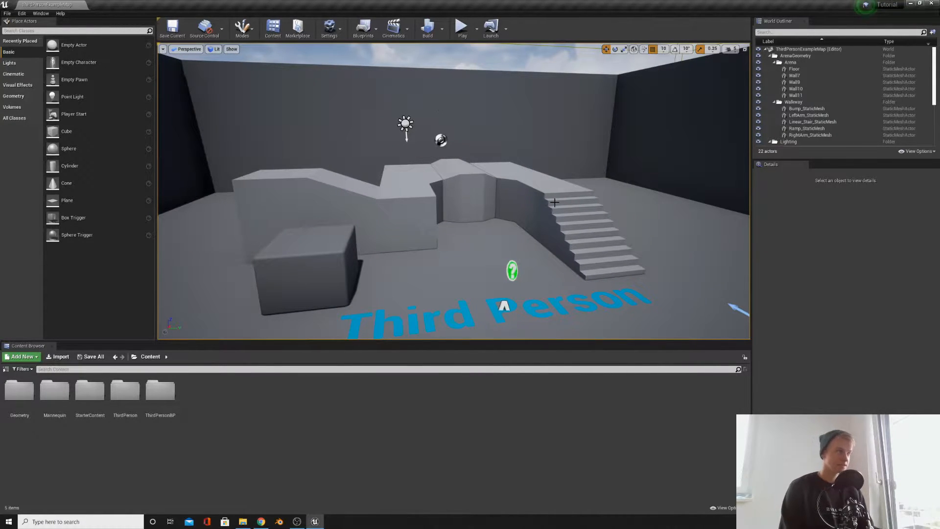
Delete the ArenaGeometry actors and run Build Lighting Only to clear their leftover shadows.
click(540, 204)
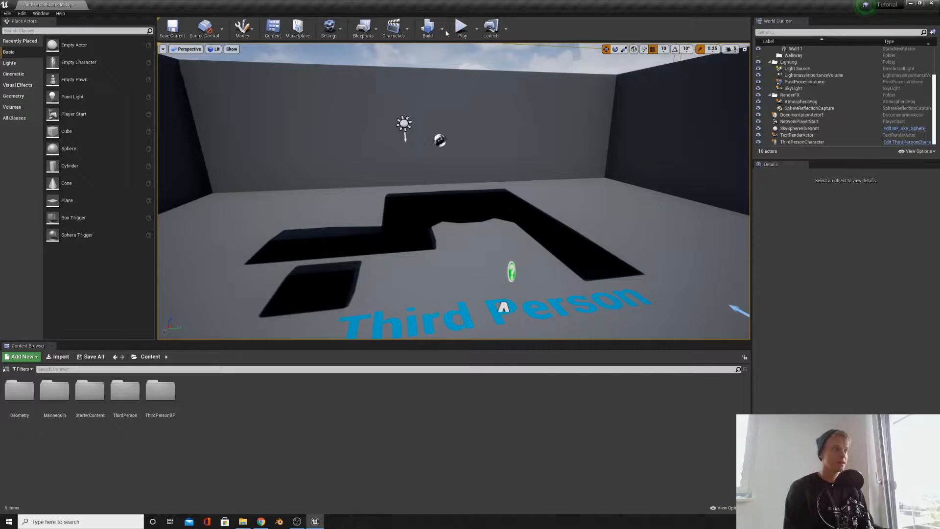
click(427, 29)
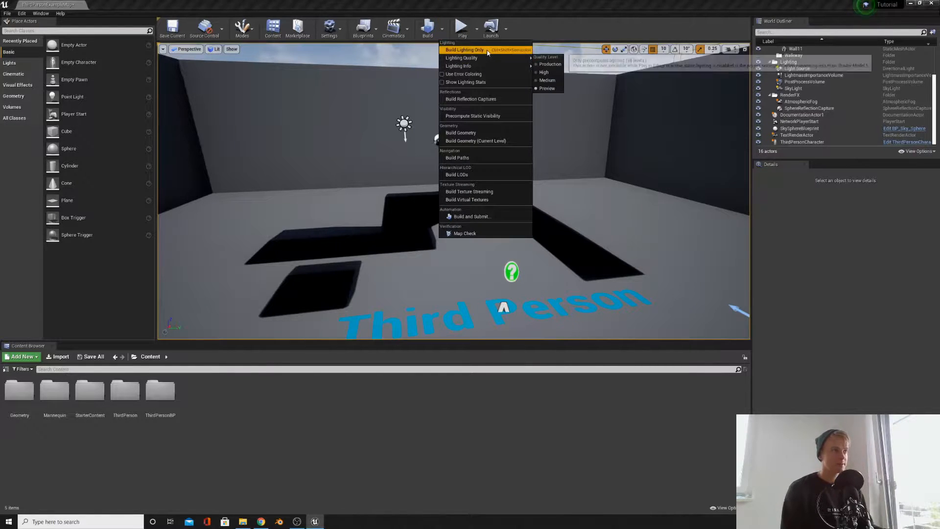
click(464, 49)
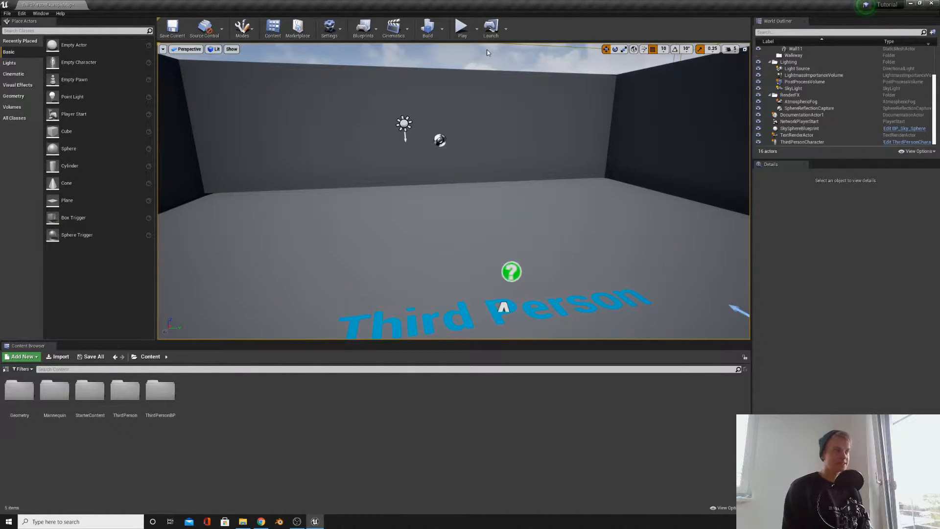
click(427, 27)
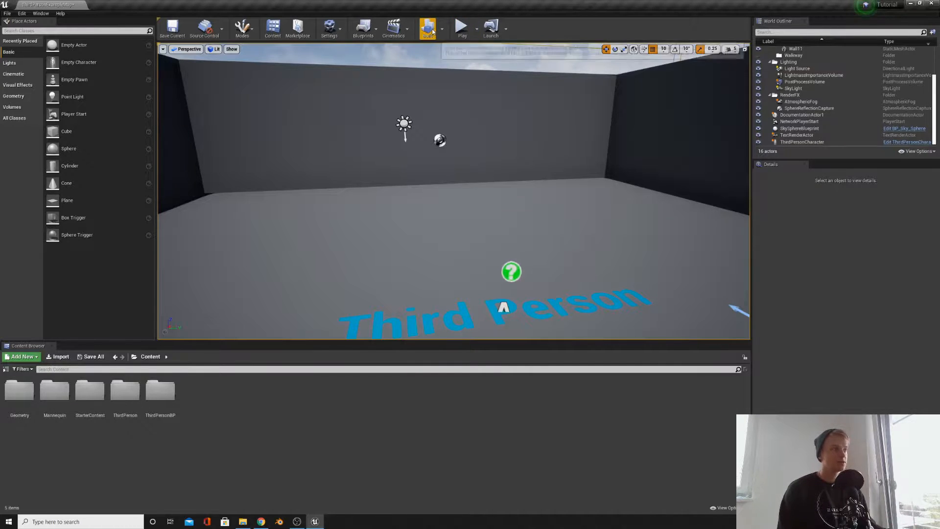
click(427, 26)
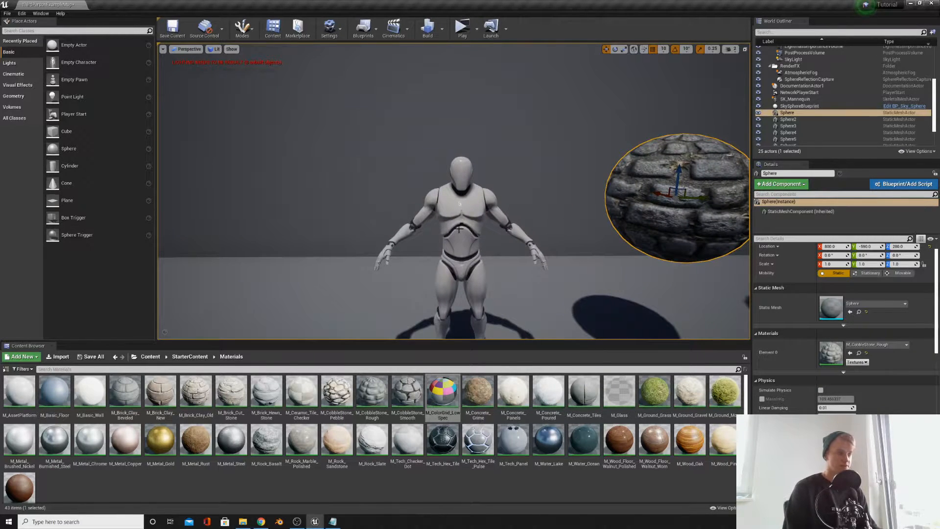
Give the mannequin's Element 0 material slot the M_Tech_Hex_Tile_Pulse starter material.
click(796, 99)
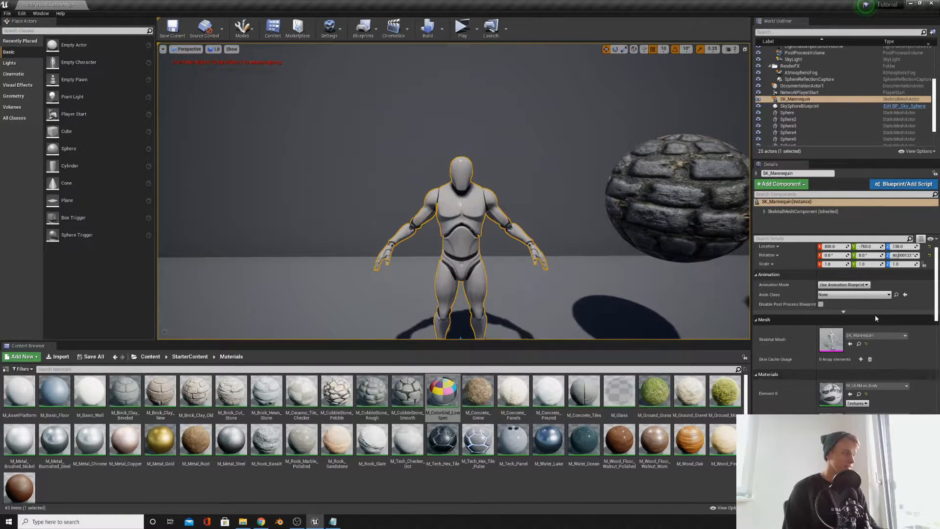
scroll(down, 3)
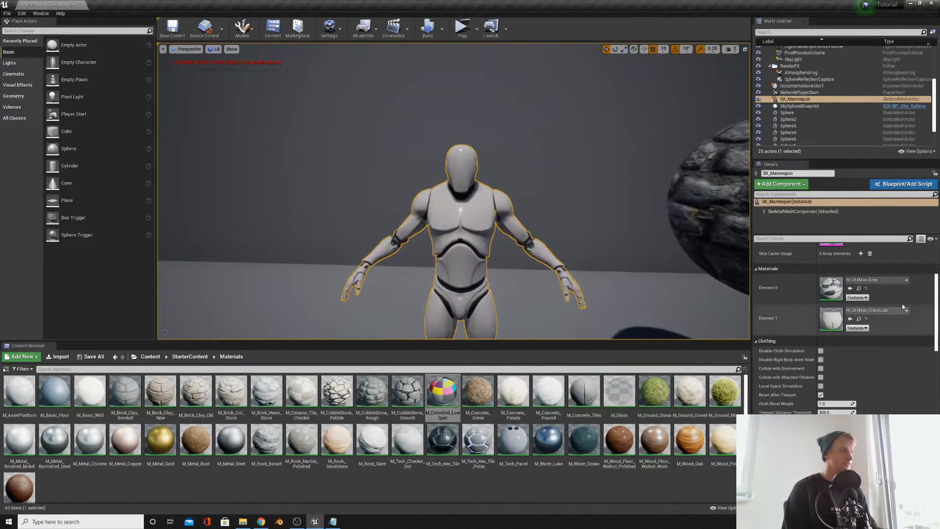
click(905, 280)
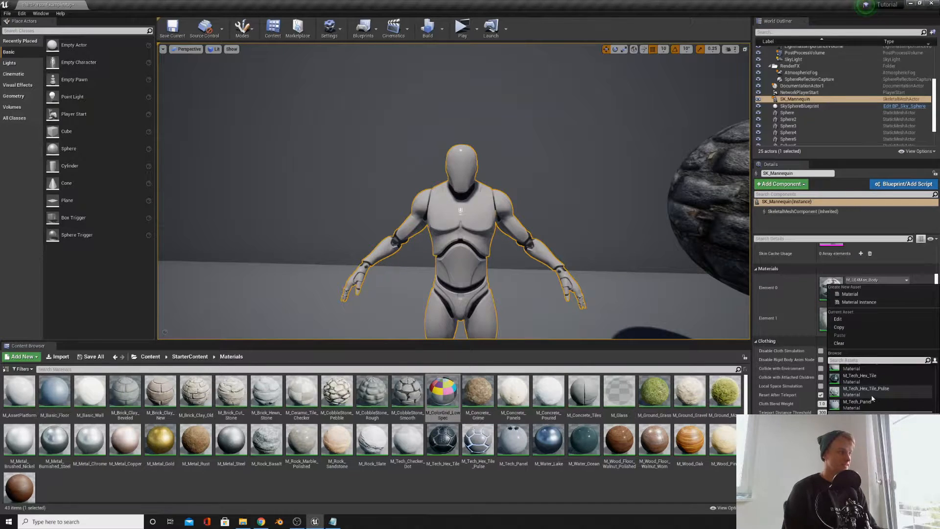
click(866, 388)
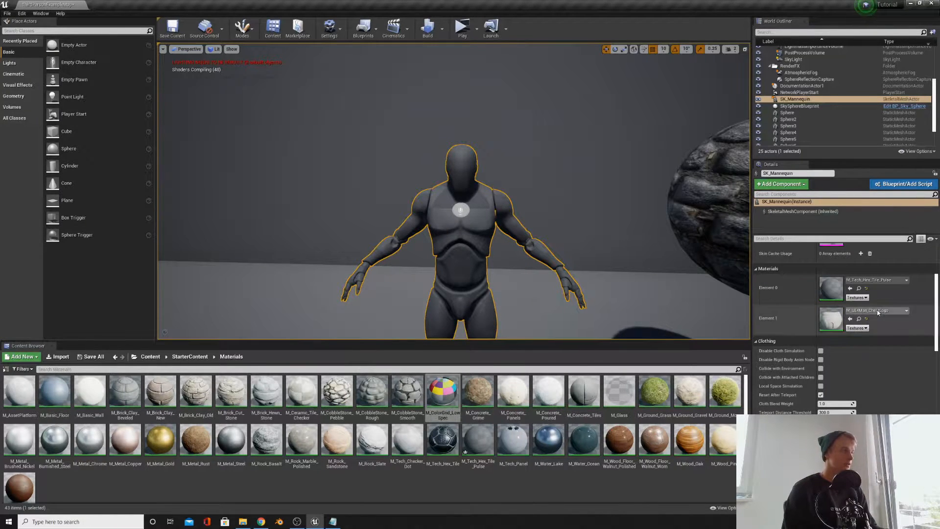
click(907, 310)
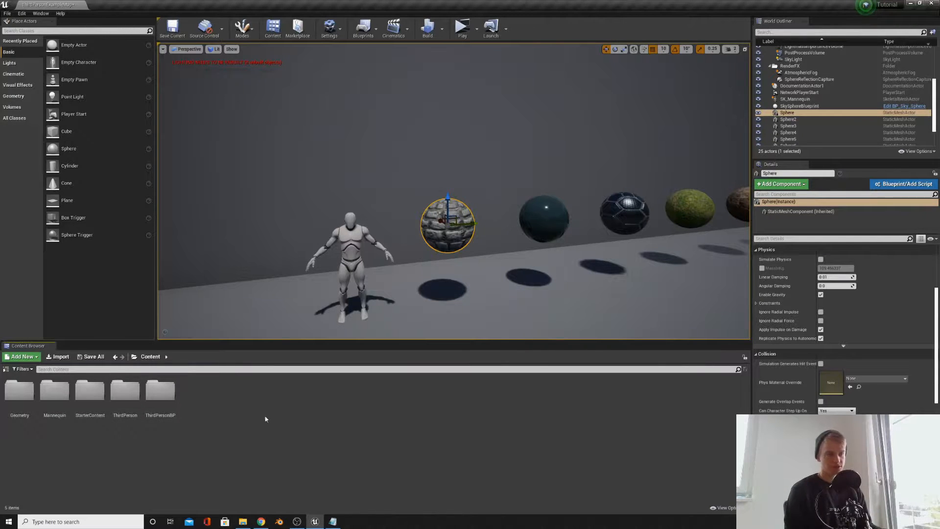
Create a Material asset named Material_1 in the Content folder and open it in the Material Editor.
click(22, 356)
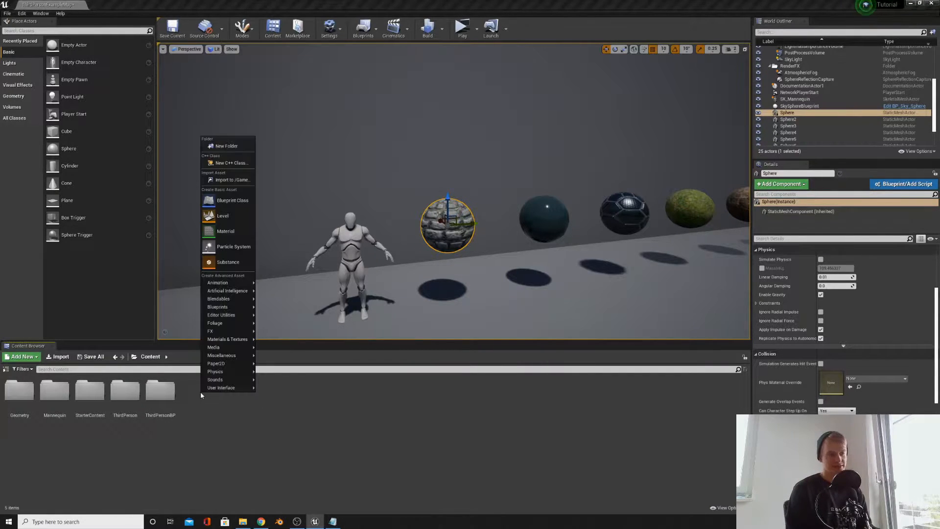
mouse_move(230, 163)
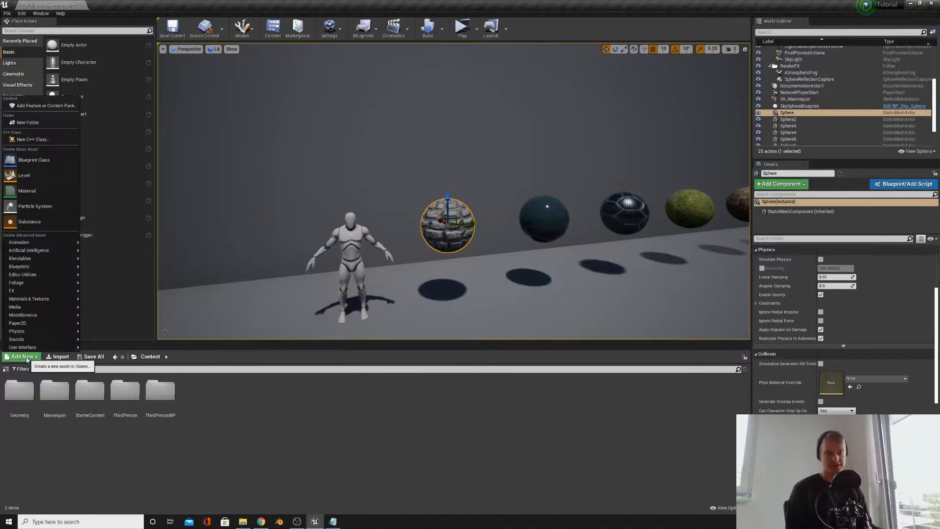
mouse_move(29, 250)
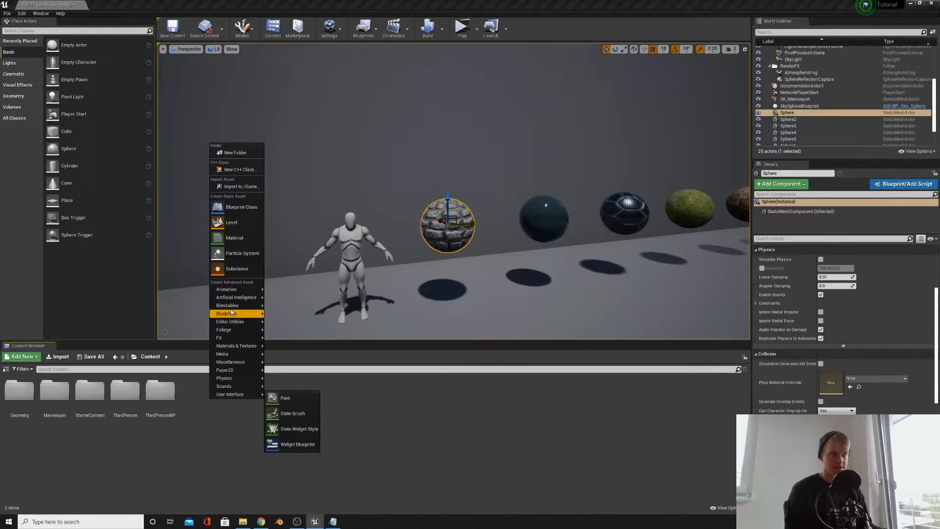
mouse_move(234, 238)
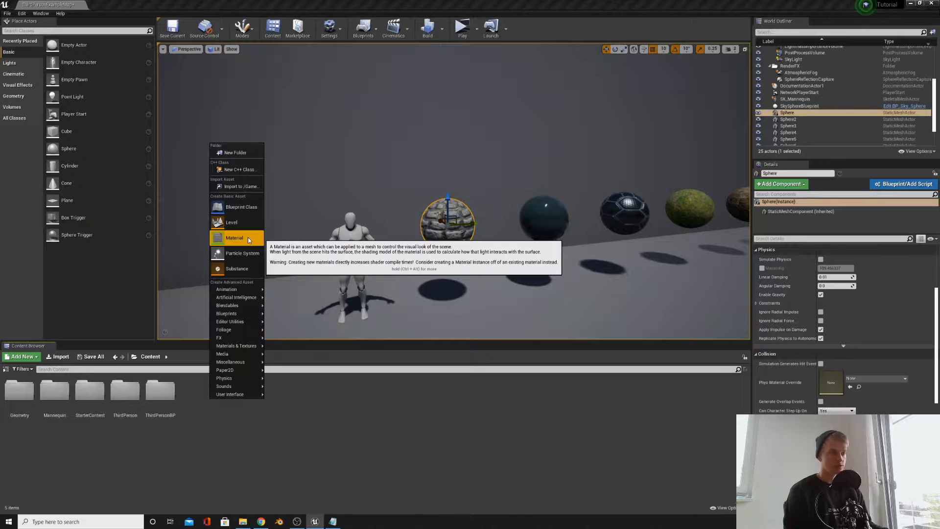
click(234, 238)
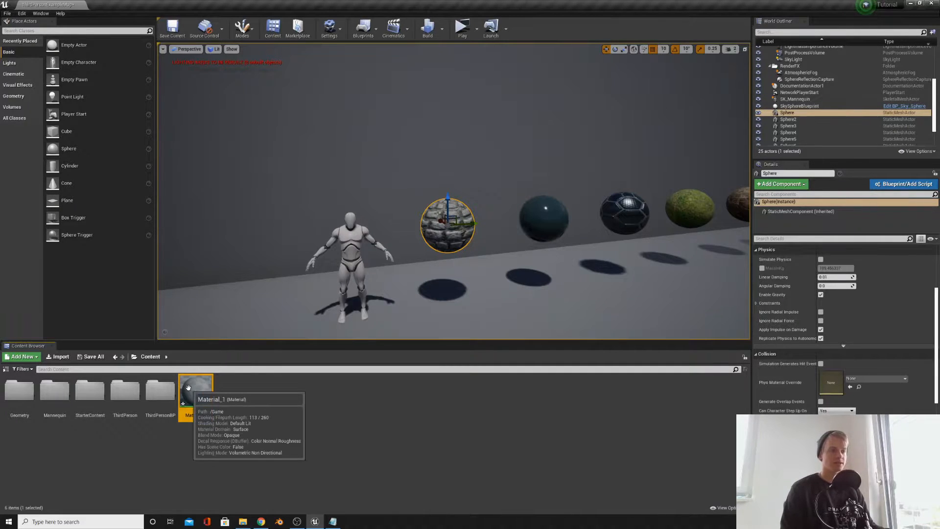
double_click(195, 389)
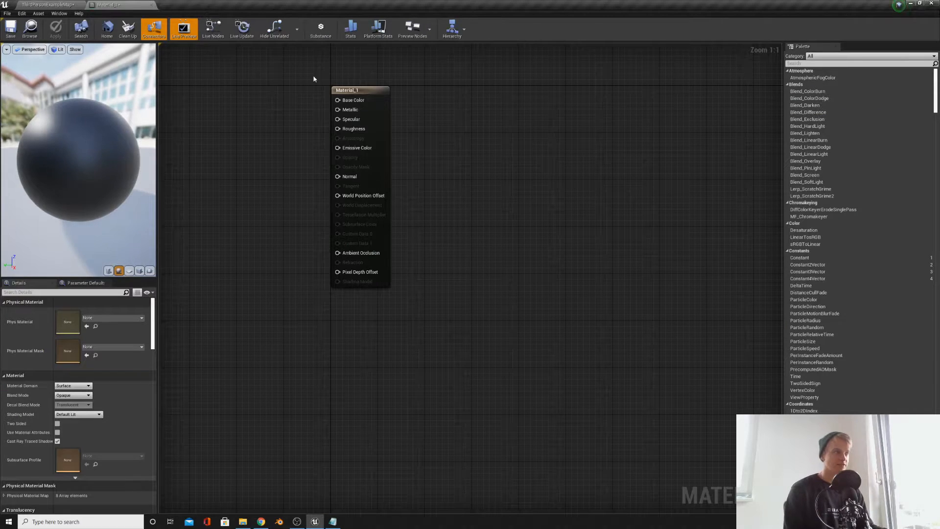
Centre Material_1's graph and preview it on a plane, a cylinder and a sphere.
click(48, 5)
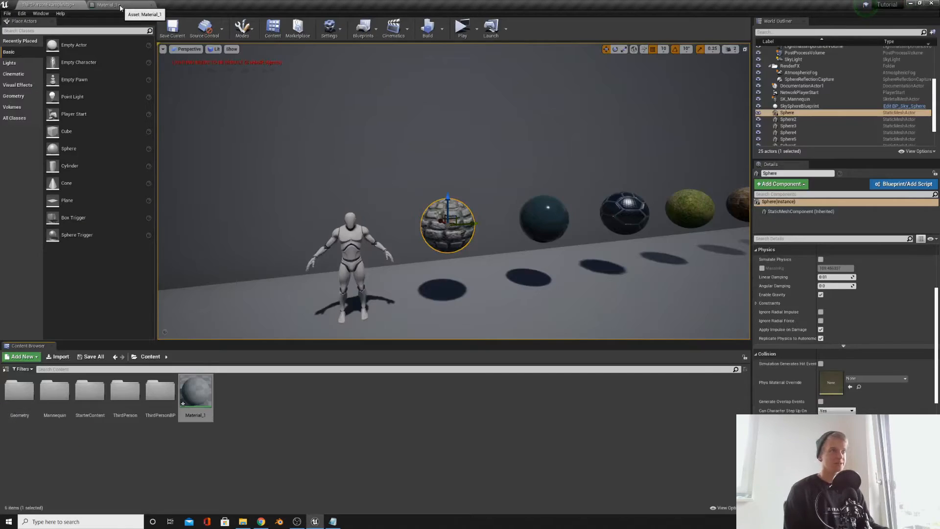
click(108, 5)
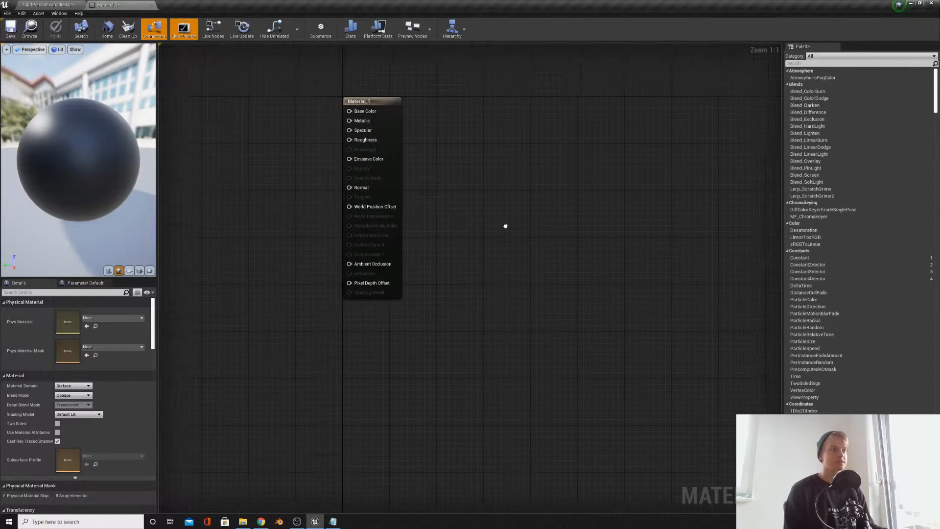
drag(357, 101, 442, 151)
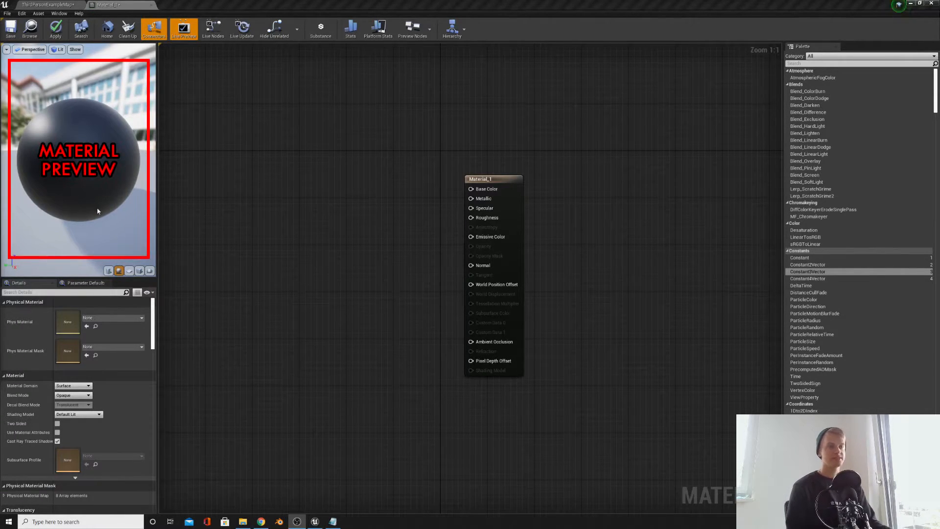
mouse_move(139, 271)
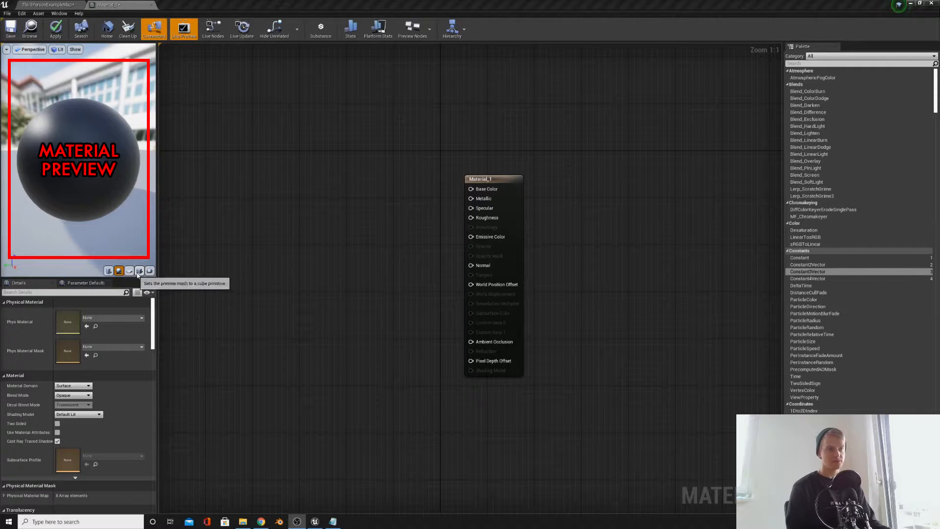
click(139, 270)
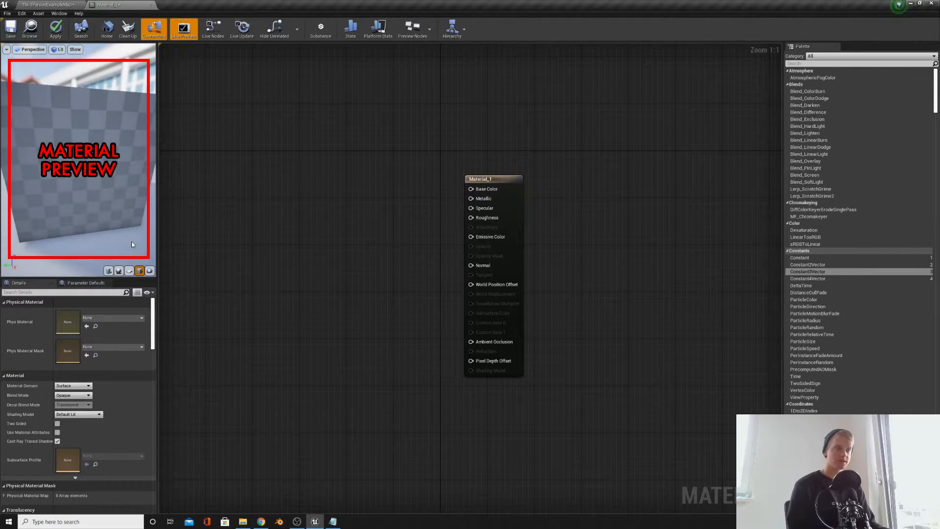
click(109, 270)
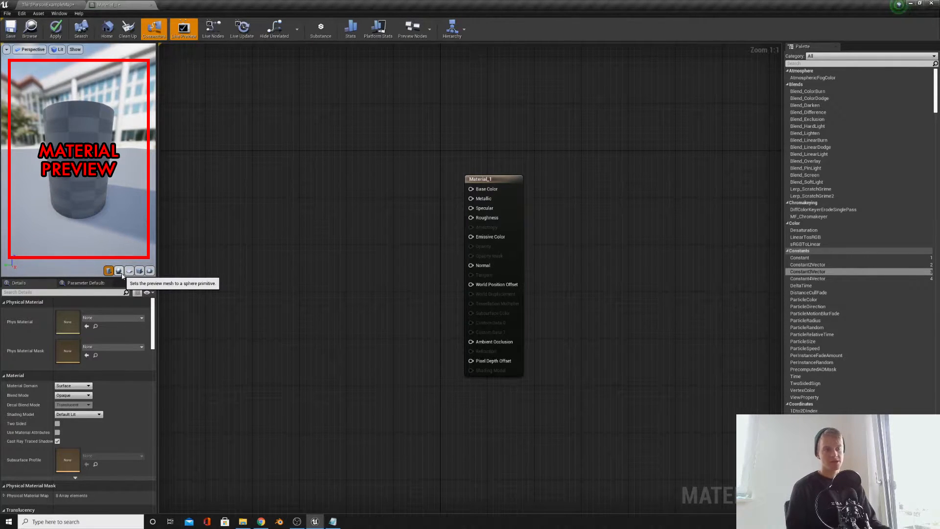
click(119, 270)
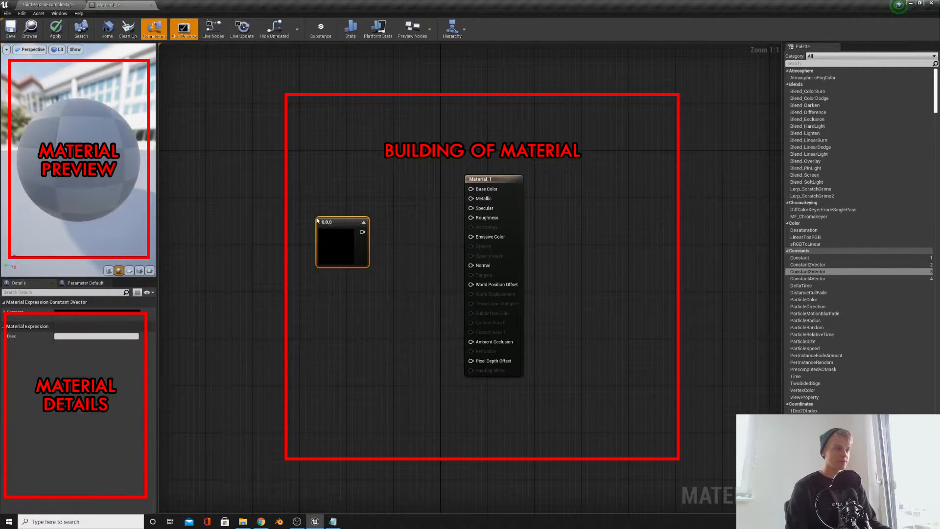
Move the Constant3Vector beside the result node and wire it into Base Color.
double_click(343, 242)
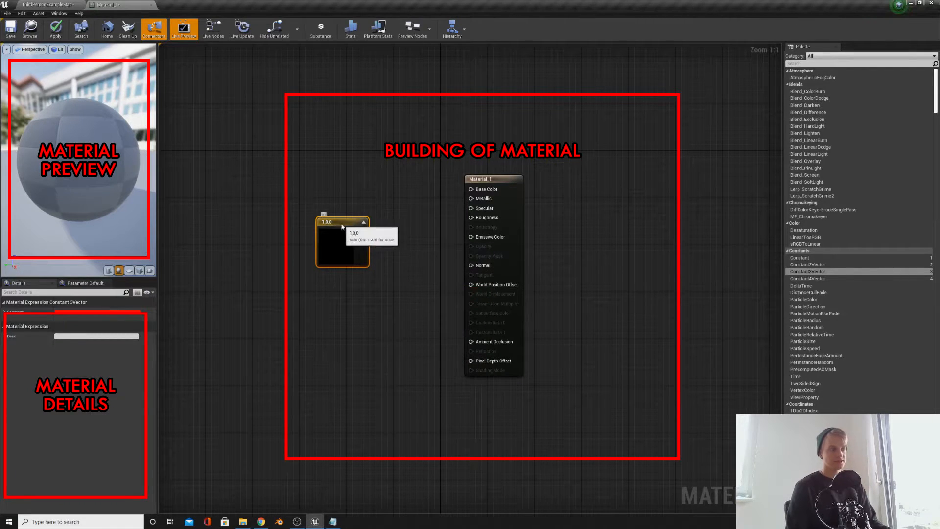
drag(342, 239, 371, 203)
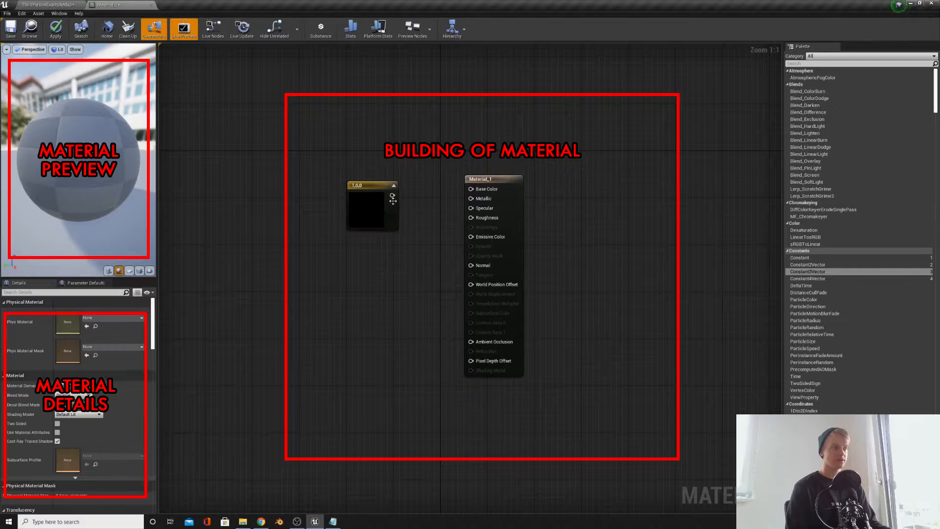
drag(390, 196, 469, 189)
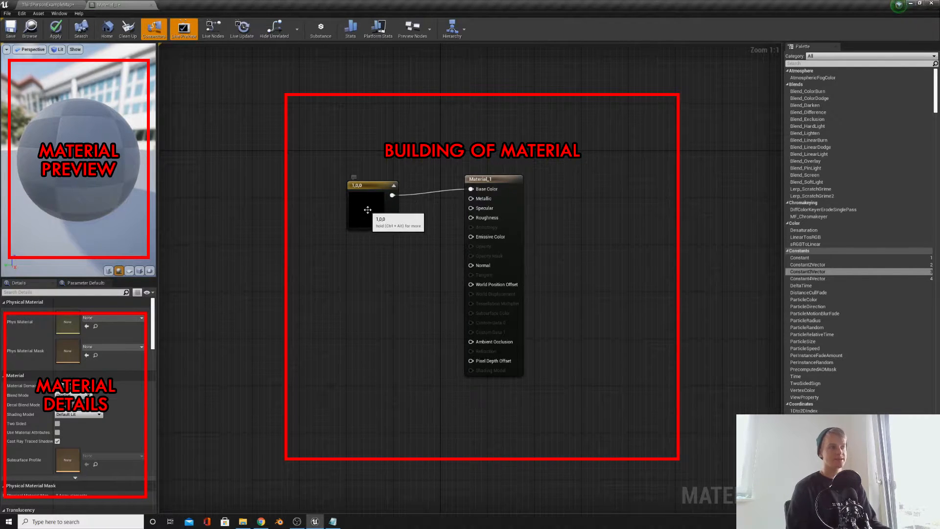
click(371, 205)
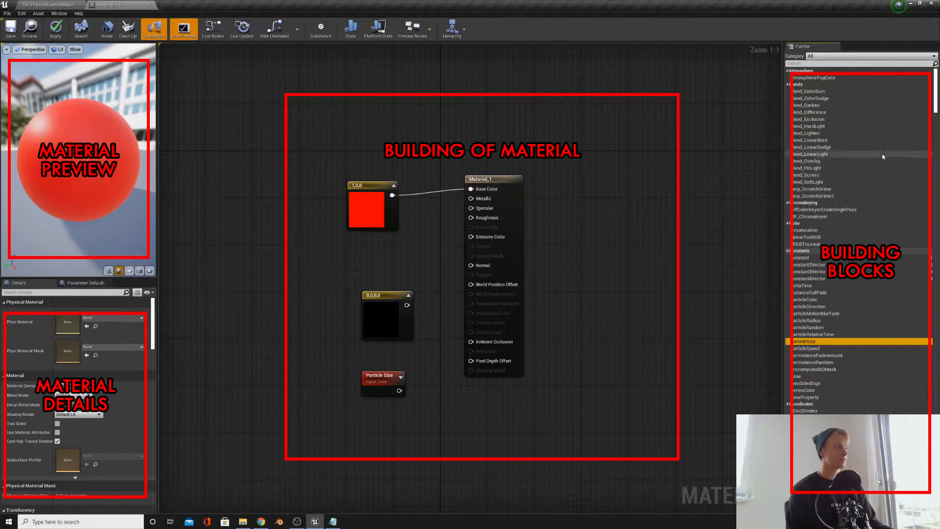
scroll(down, 3)
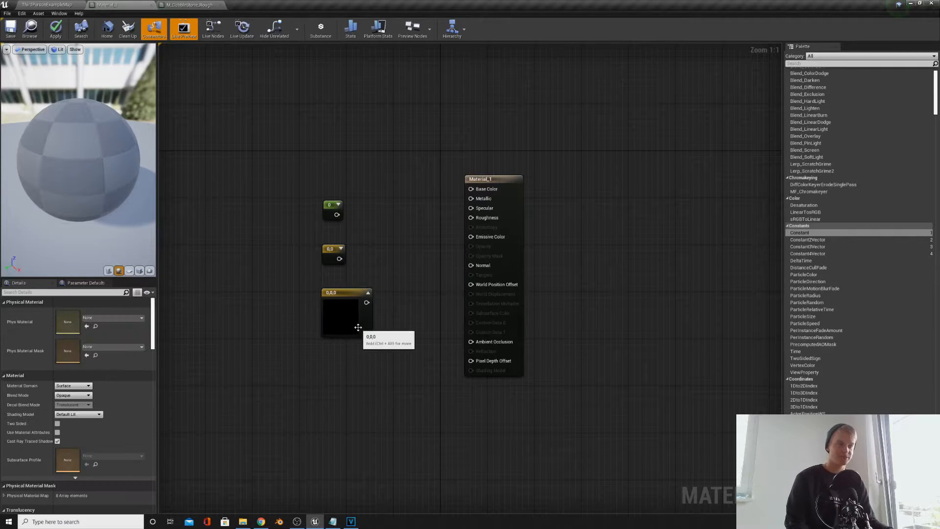
Select and delete the demo constant nodes, leaving only the material result node.
click(347, 314)
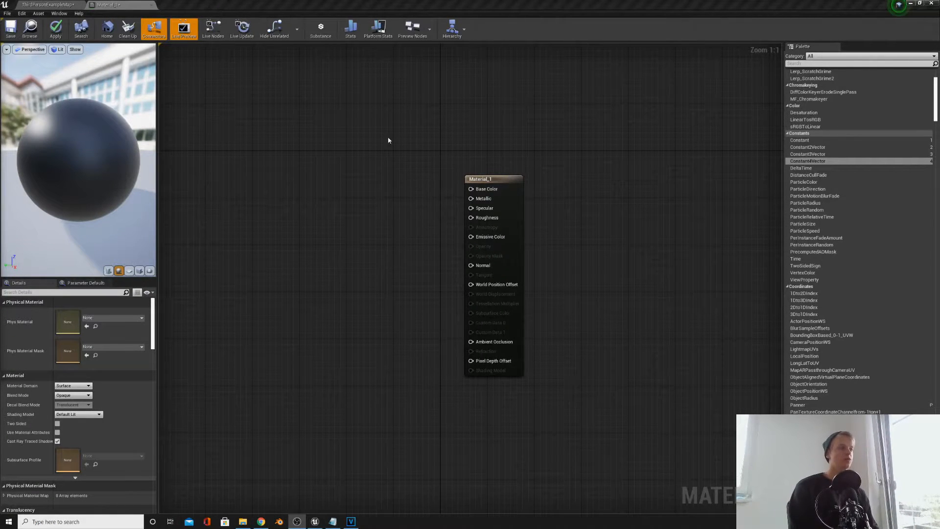
mouse_move(502, 190)
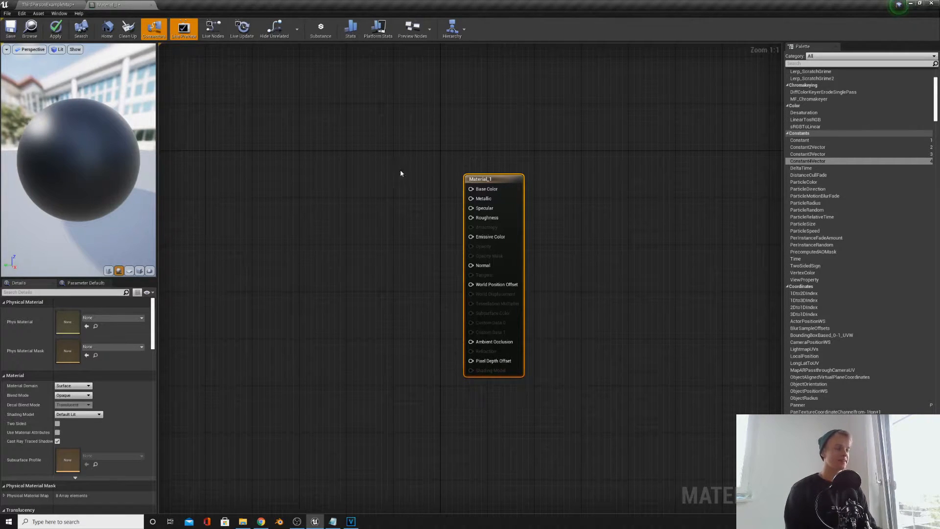
mouse_move(387, 239)
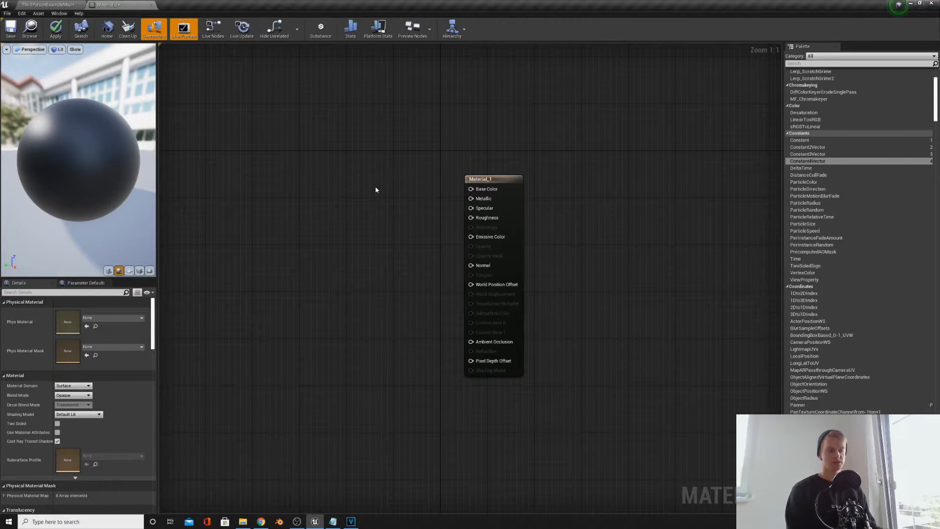
mouse_move(484, 189)
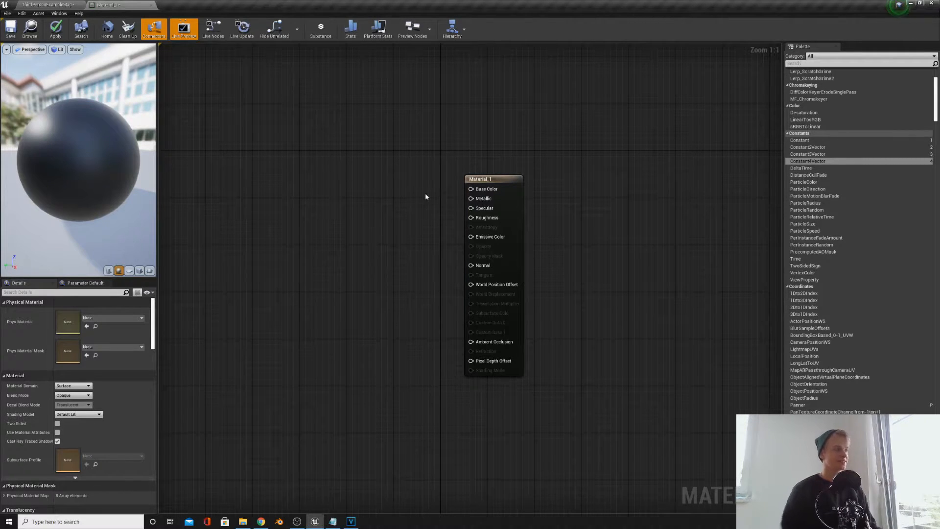
mouse_move(807, 160)
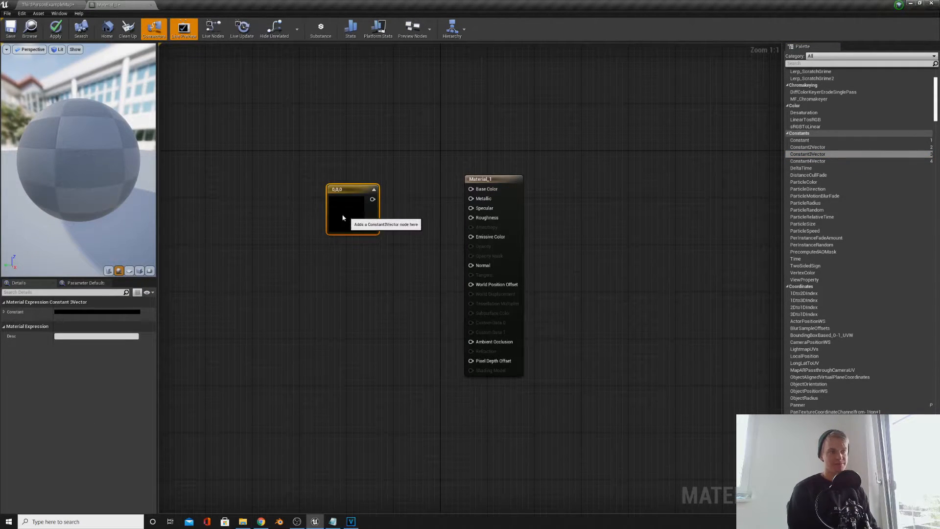
Make the Constant3Vector green and wire it into Base Color so the preview sphere turns green.
double_click(350, 210)
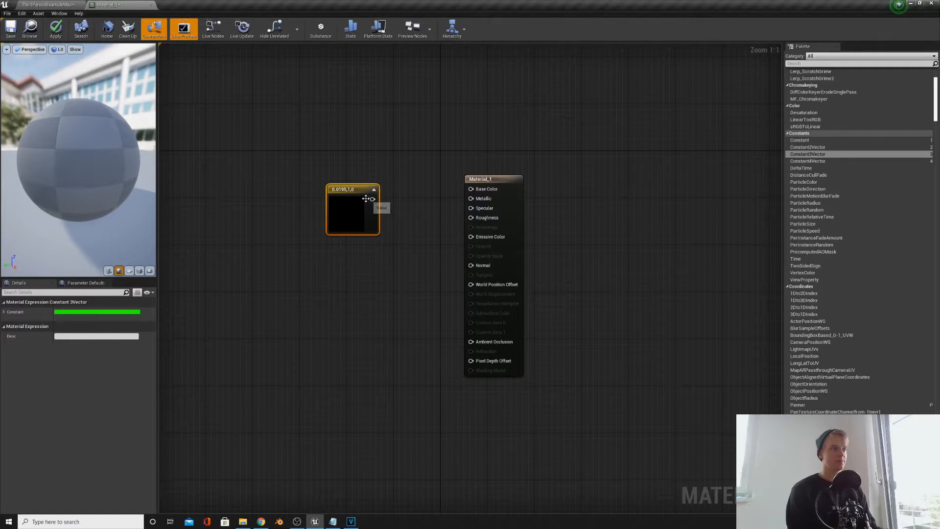
drag(372, 199, 470, 189)
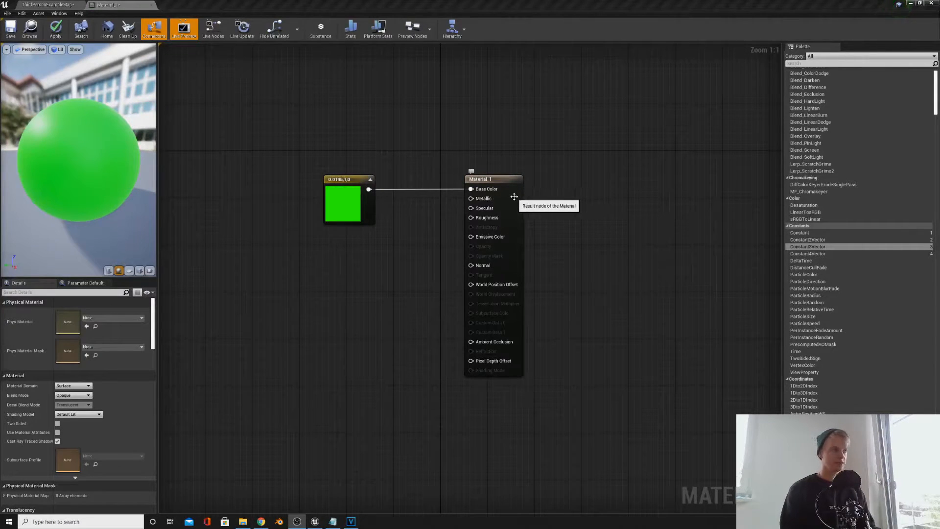
mouse_move(432, 223)
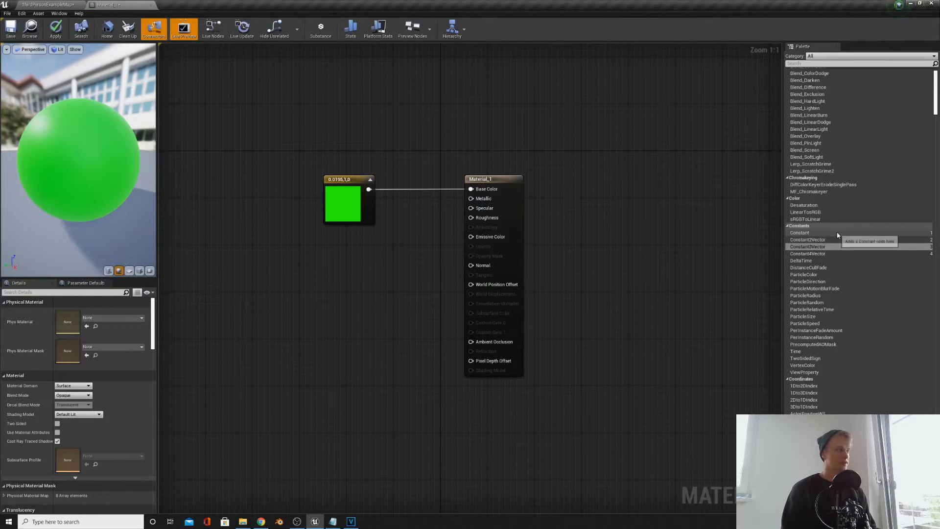
Add a Constant node set to 1, wire it to Metallic and place it beside the result node.
click(799, 232)
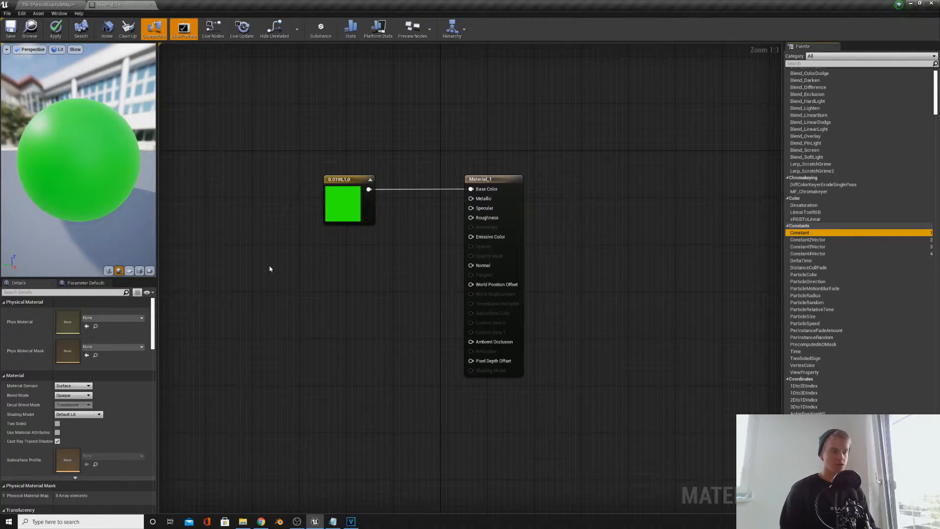
click(799, 232)
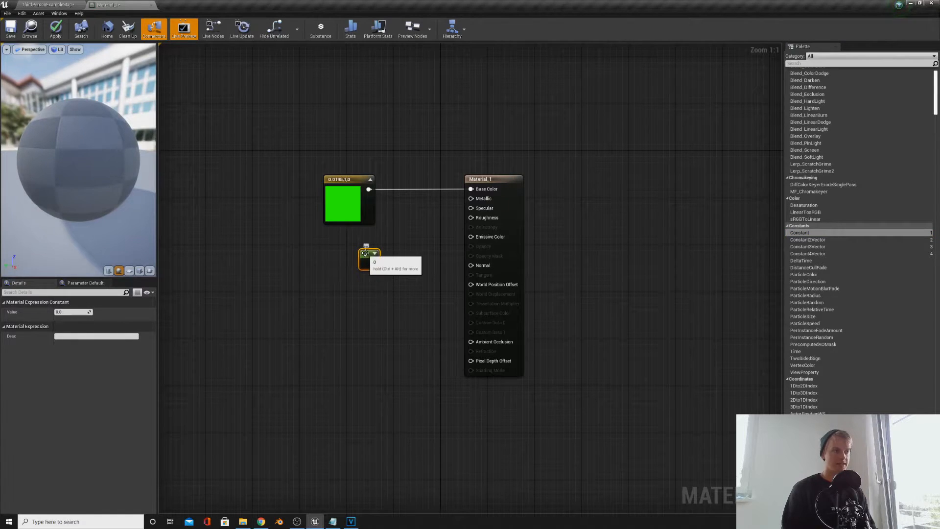
click(379, 255)
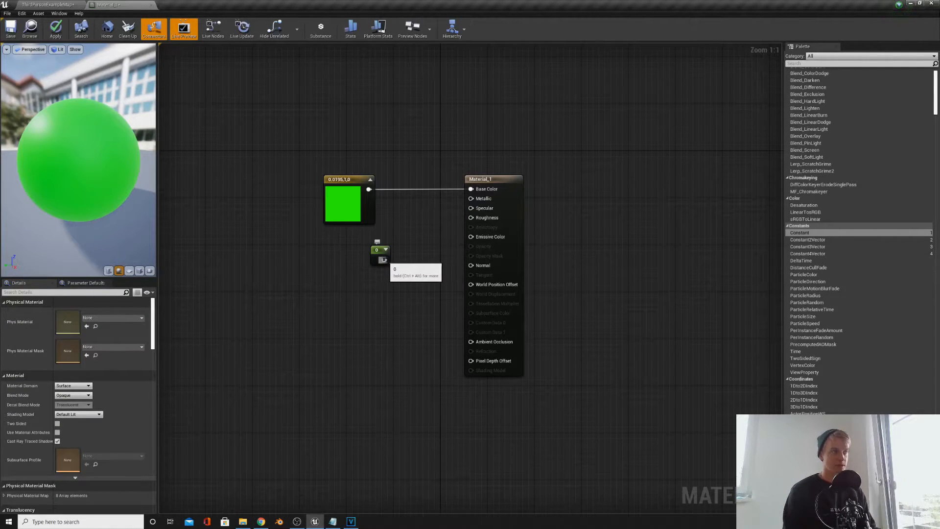
drag(386, 259, 470, 199)
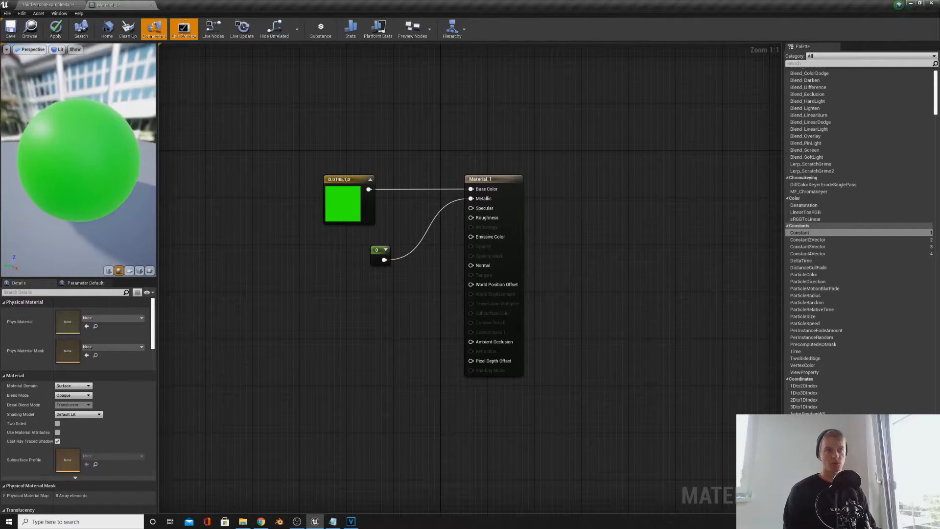
click(379, 255)
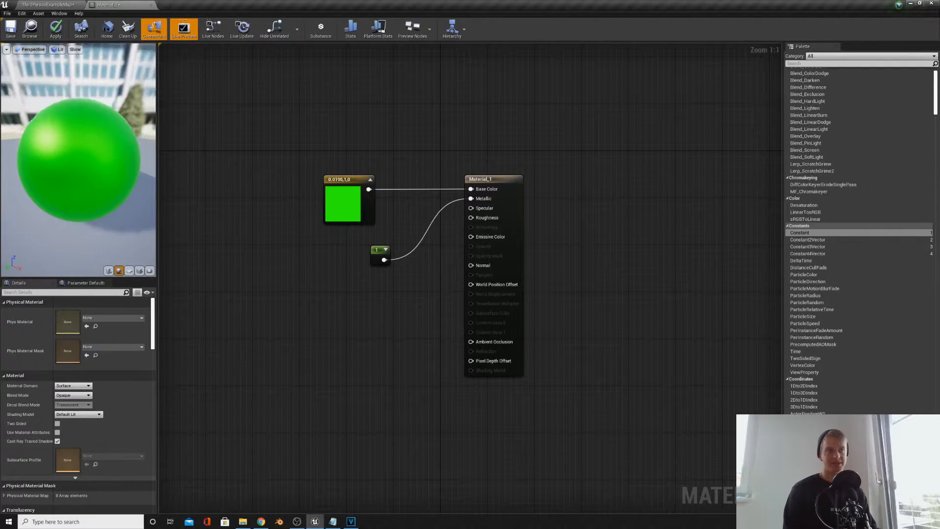
mouse_move(381, 250)
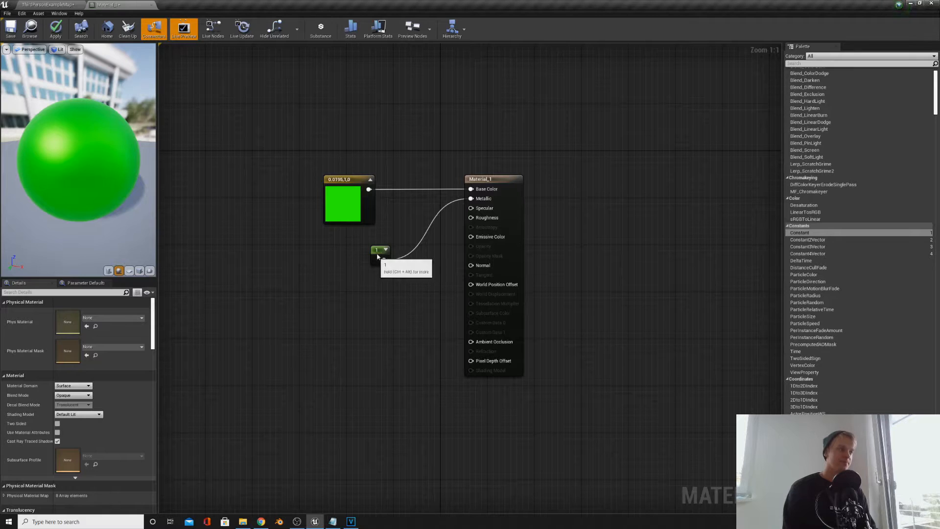
drag(379, 250, 440, 208)
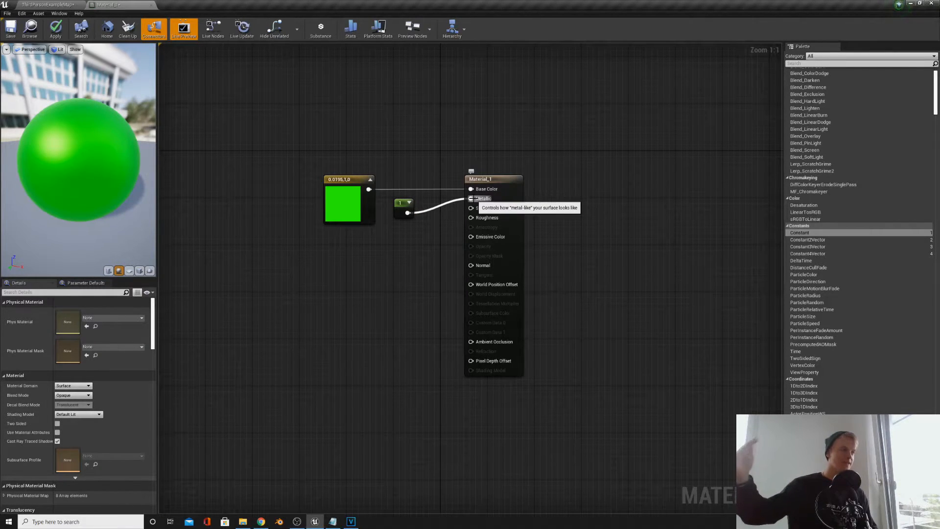
Try the constant at 0.5, rewire it from Metallic to Specular, then restore its value to 1.0.
click(403, 209)
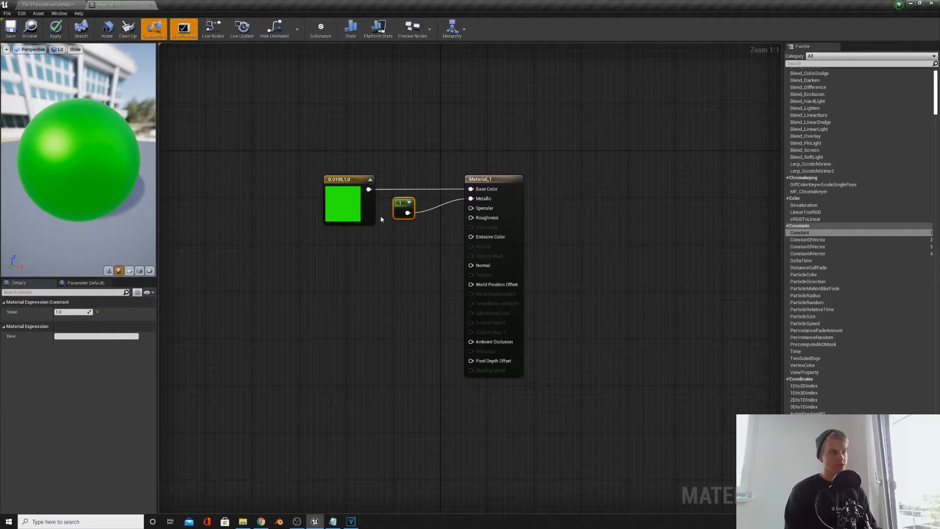
click(72, 312)
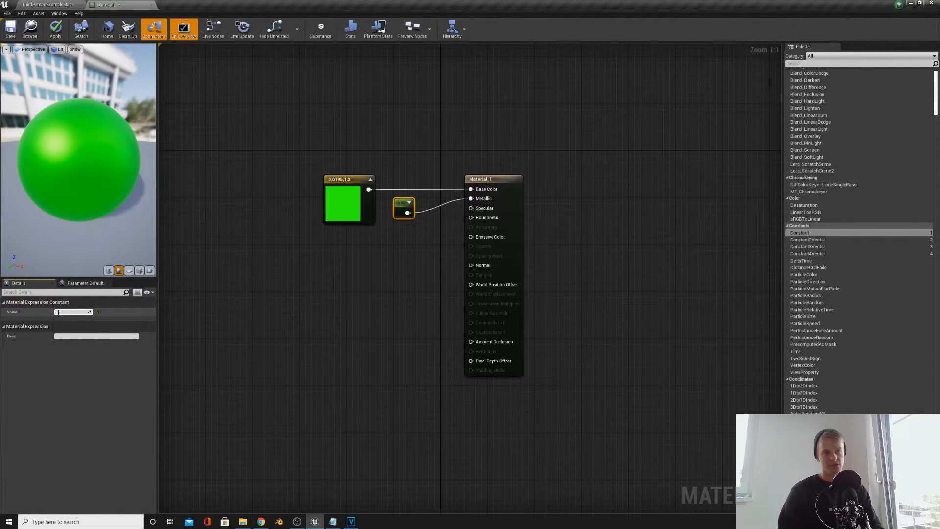
text(0.5)
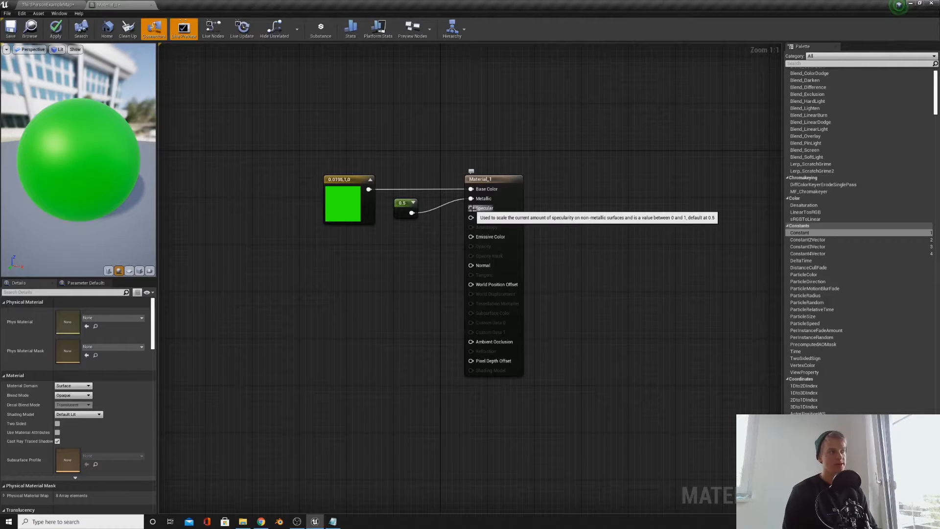
mouse_move(441, 227)
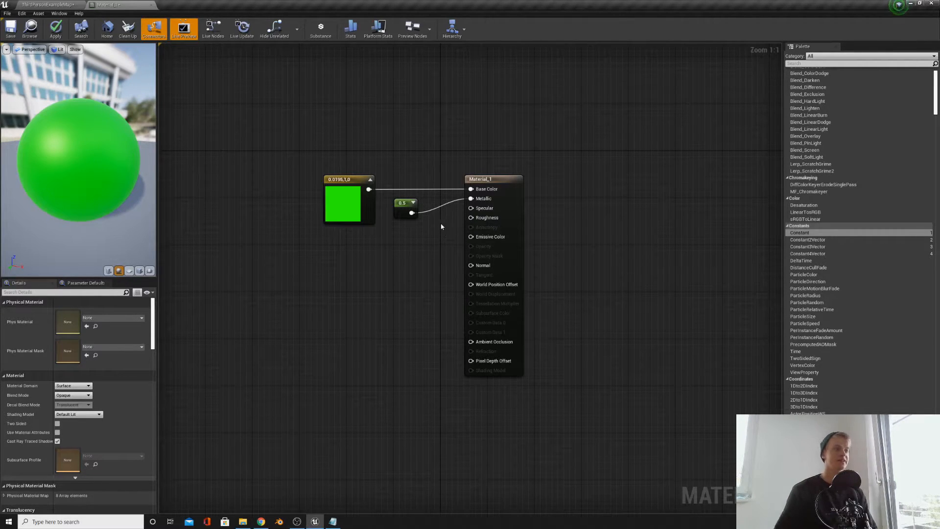
mouse_move(417, 210)
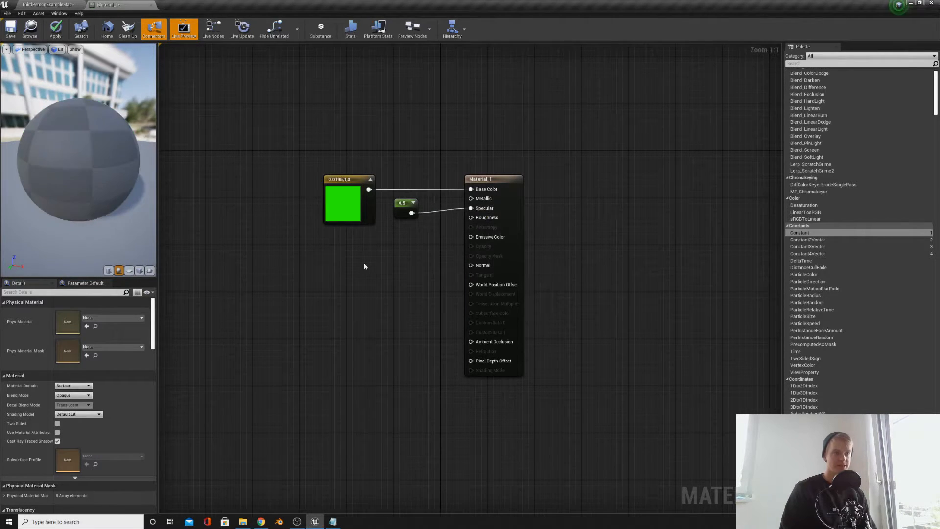
click(405, 202)
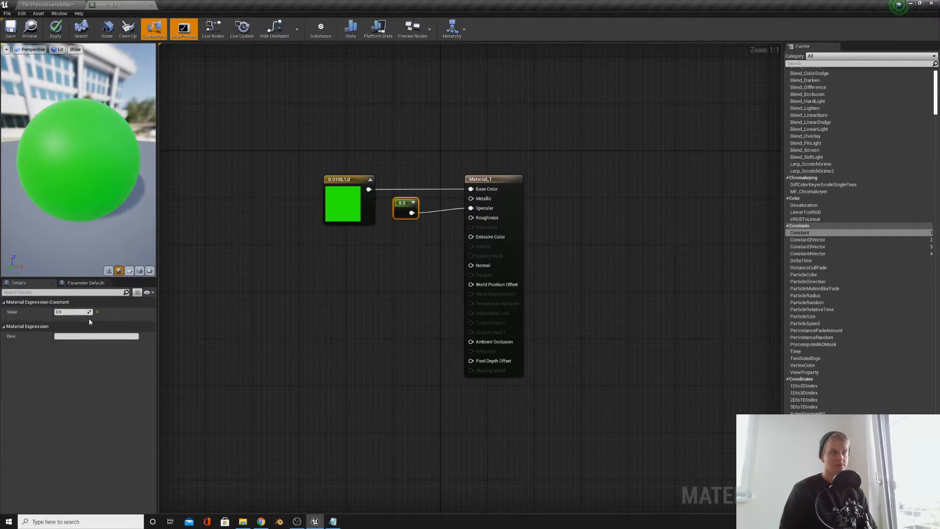
text(1.0)
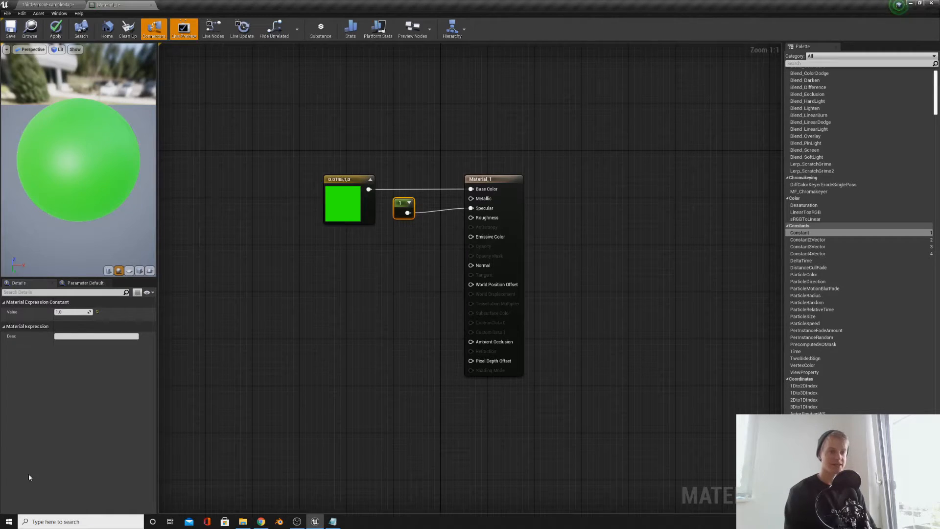
Break the constant's link to Specular so it can feed Emissive Color instead.
click(491, 179)
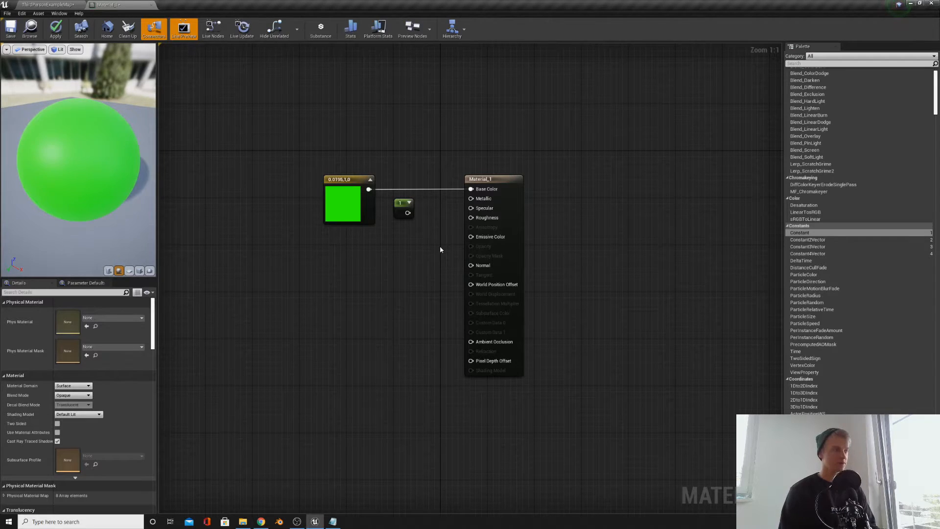
mouse_move(416, 246)
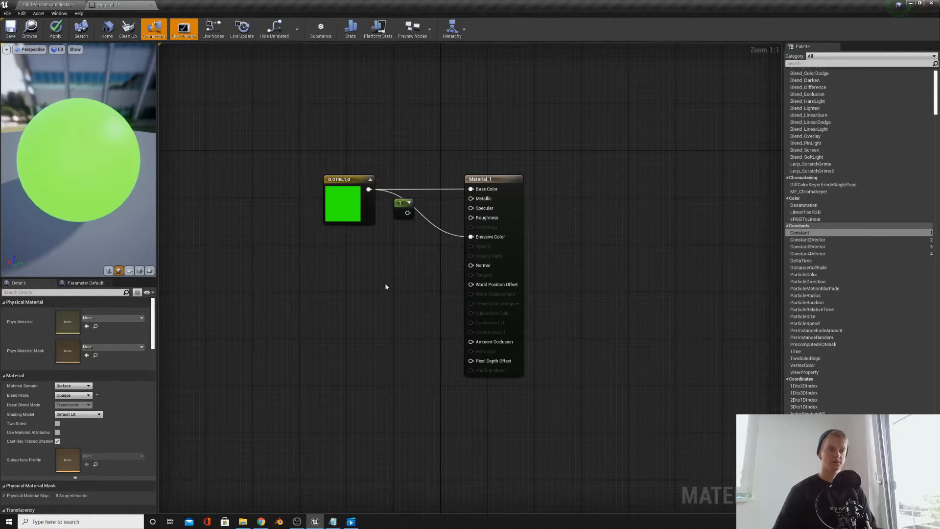
mouse_move(379, 275)
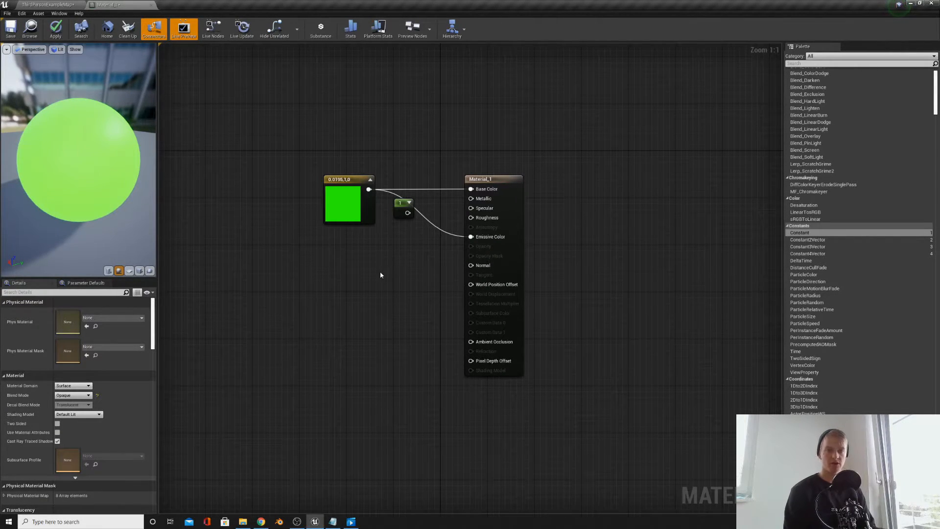
mouse_move(334, 285)
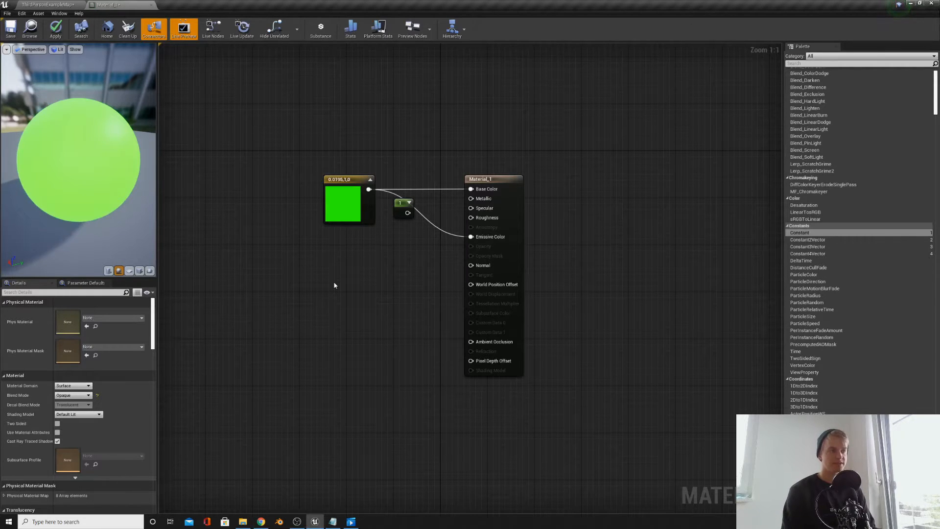
Set the Texture Sample to T_Brick_Clay_Beveled_N feeding Material_1's Normal.
click(370, 287)
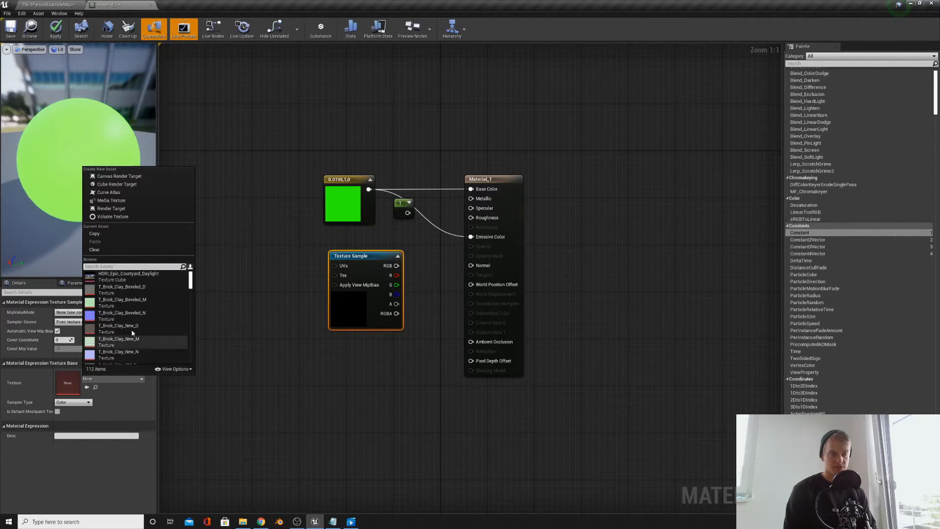
mouse_move(122, 315)
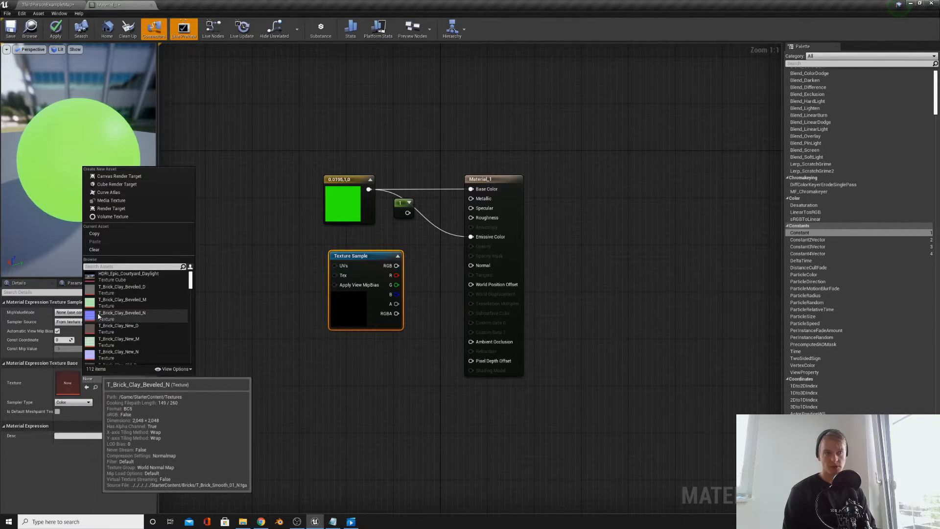
click(123, 313)
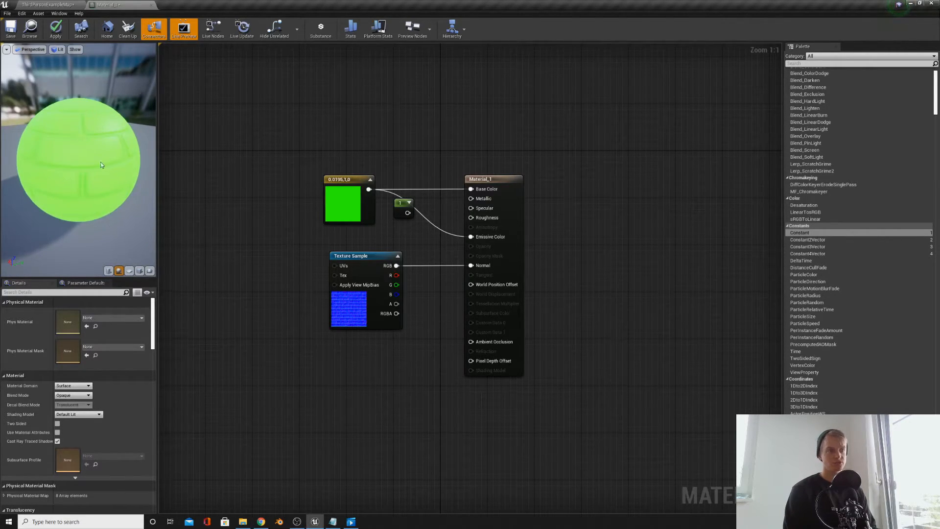
mouse_move(352, 310)
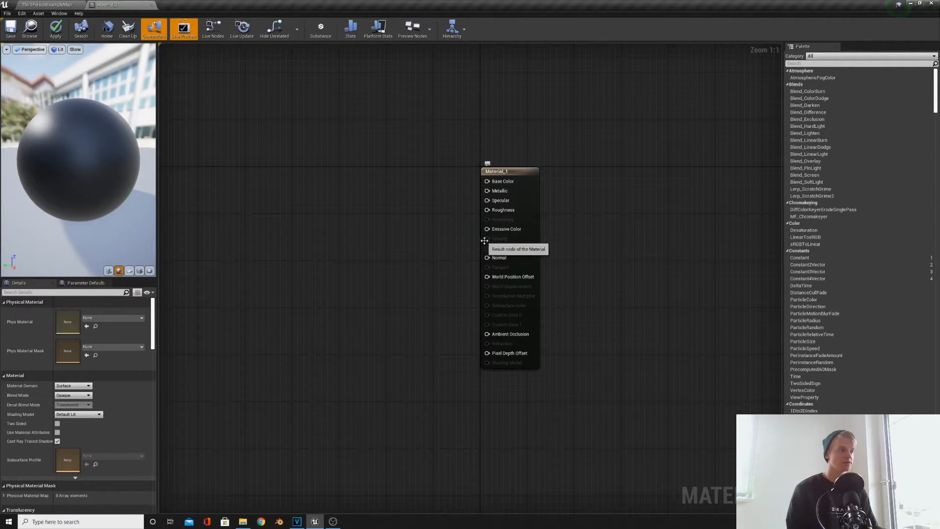
mouse_move(423, 230)
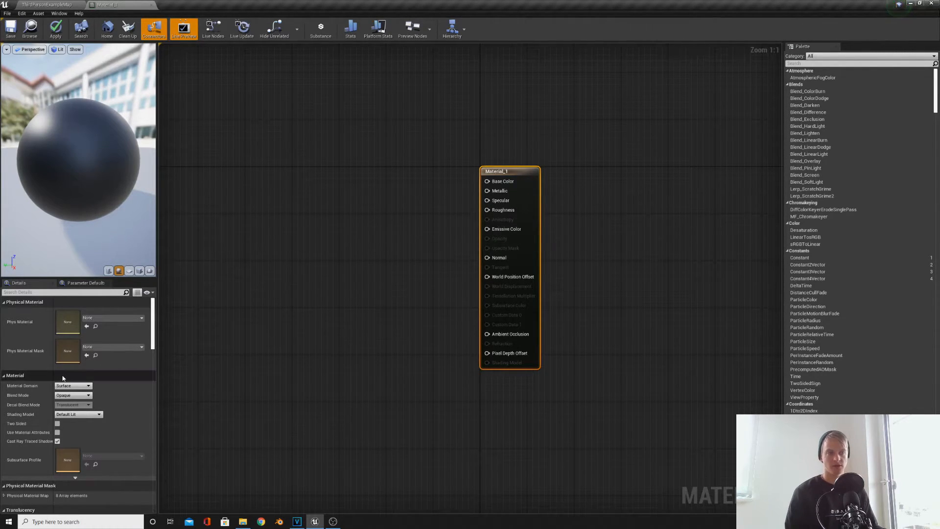
Switch Material_1's Blend Mode to Translucent in the Details panel.
click(87, 395)
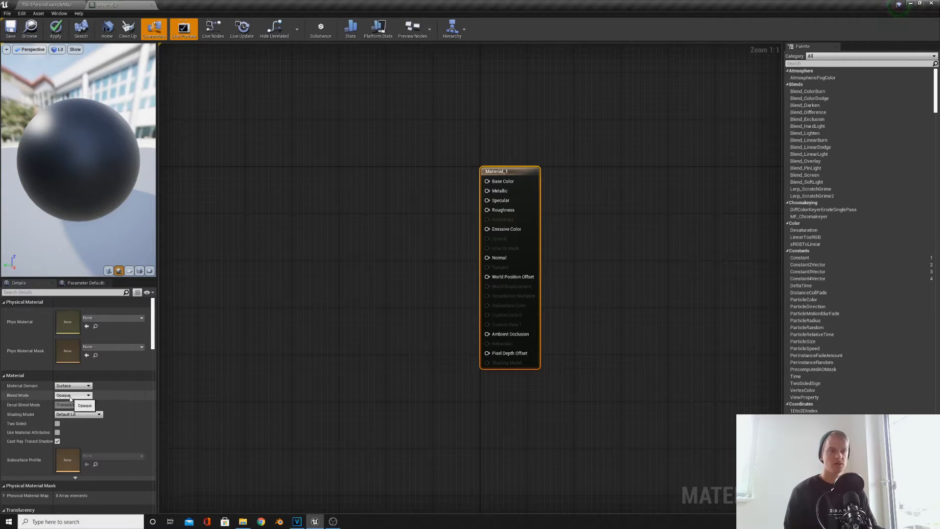
click(87, 394)
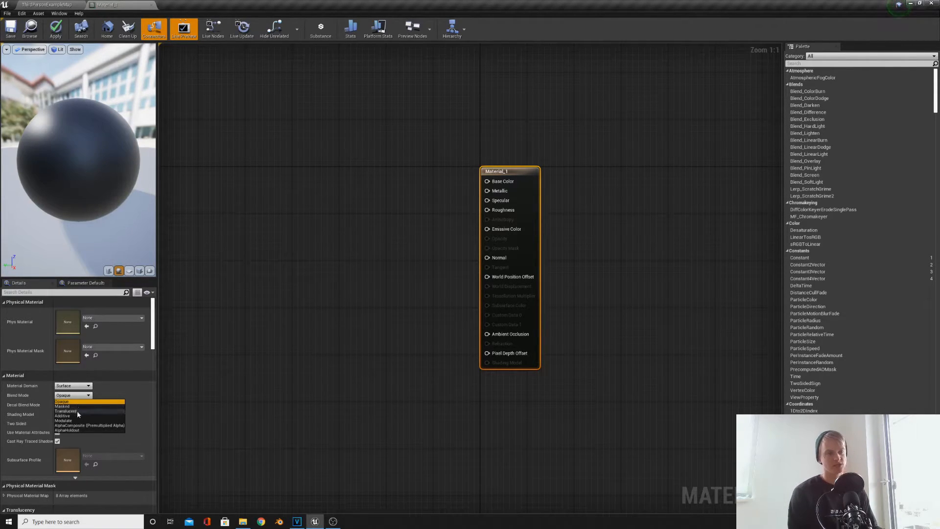
click(66, 411)
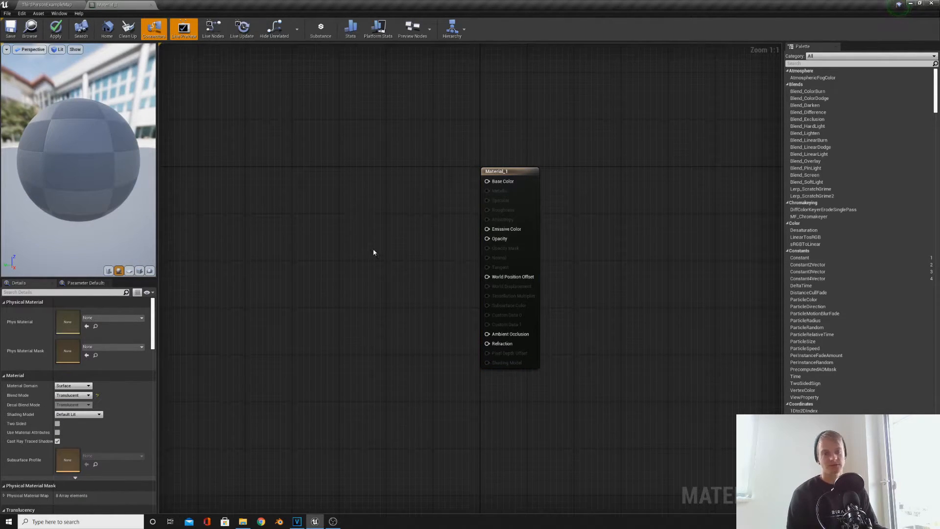
mouse_move(424, 252)
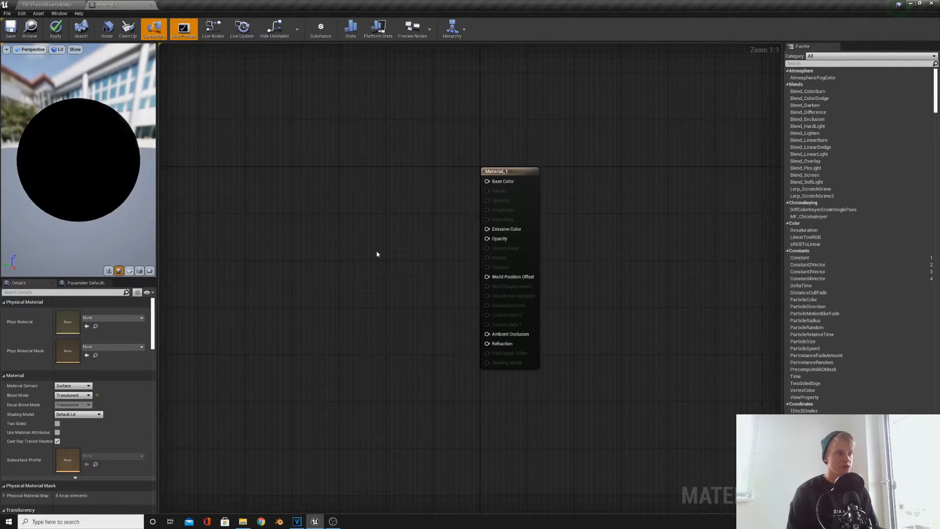
mouse_move(367, 263)
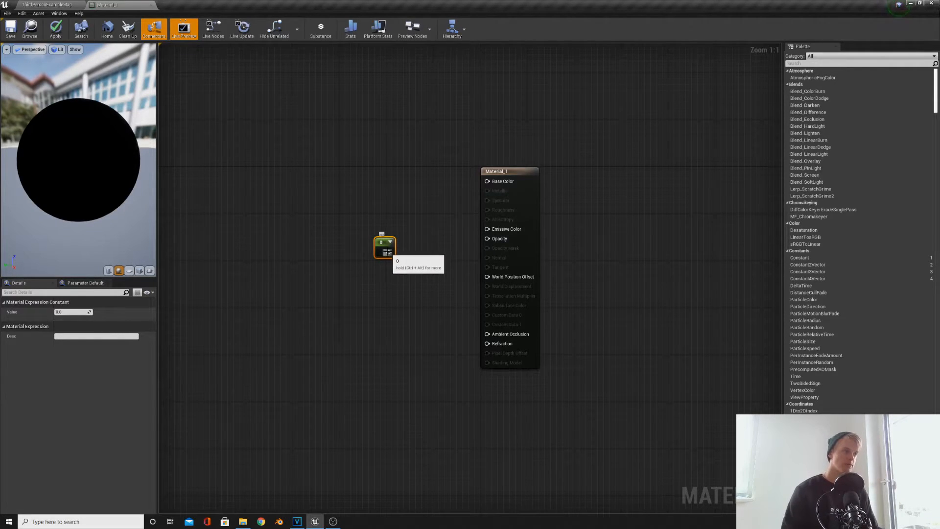
Wire the Constant node into Material_1's Opacity input.
drag(393, 241, 486, 238)
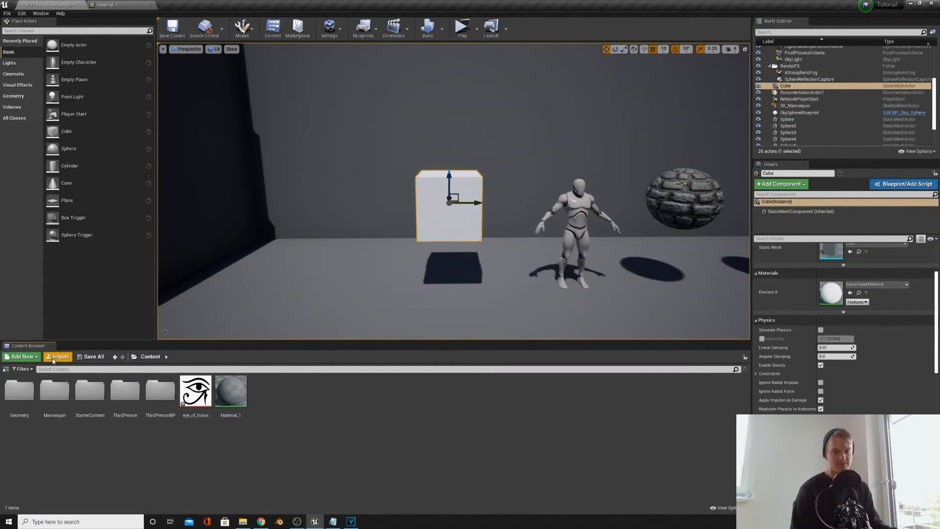
Create eye_of_horus_Mat from the texture and open it in the Material Editor.
click(56, 356)
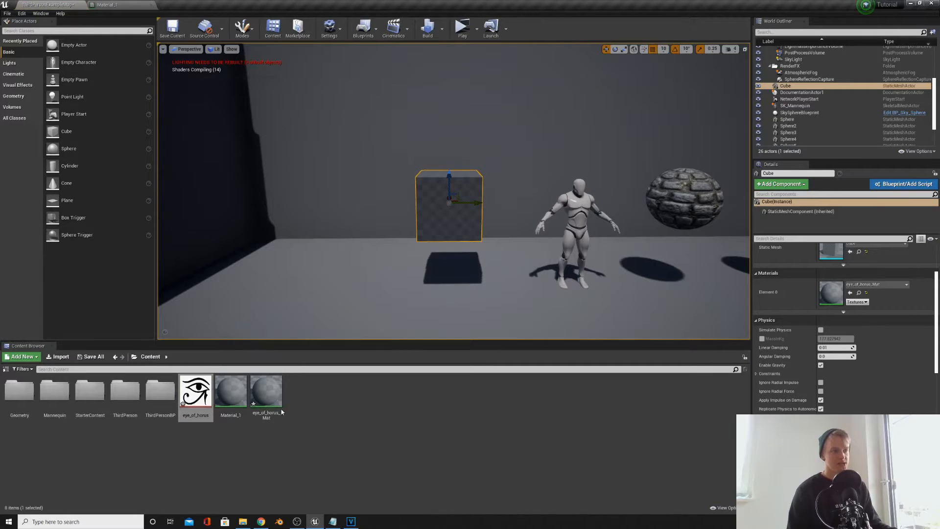
mouse_move(265, 389)
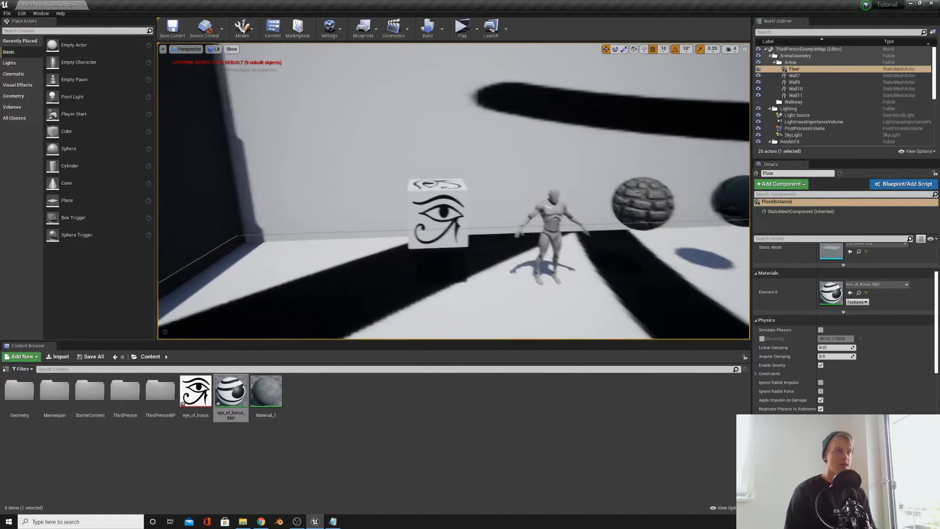
mouse_move(231, 393)
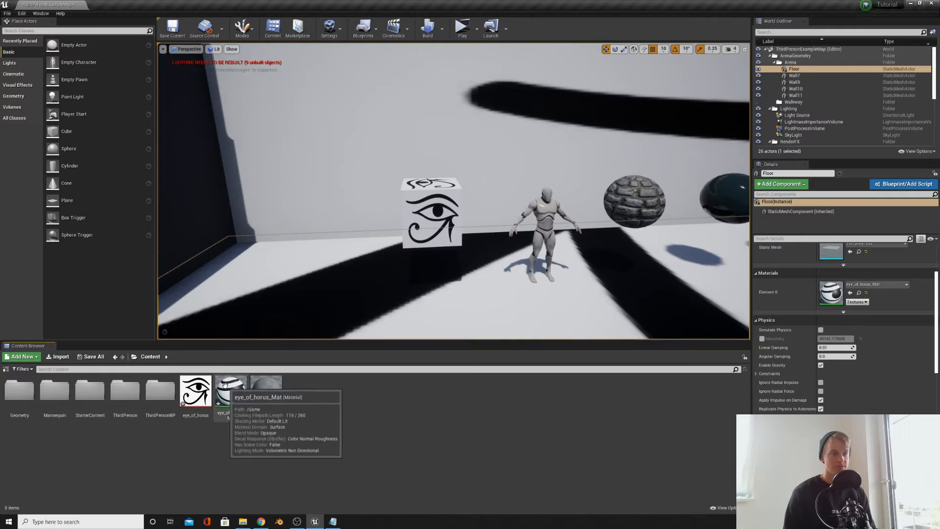
double_click(195, 384)
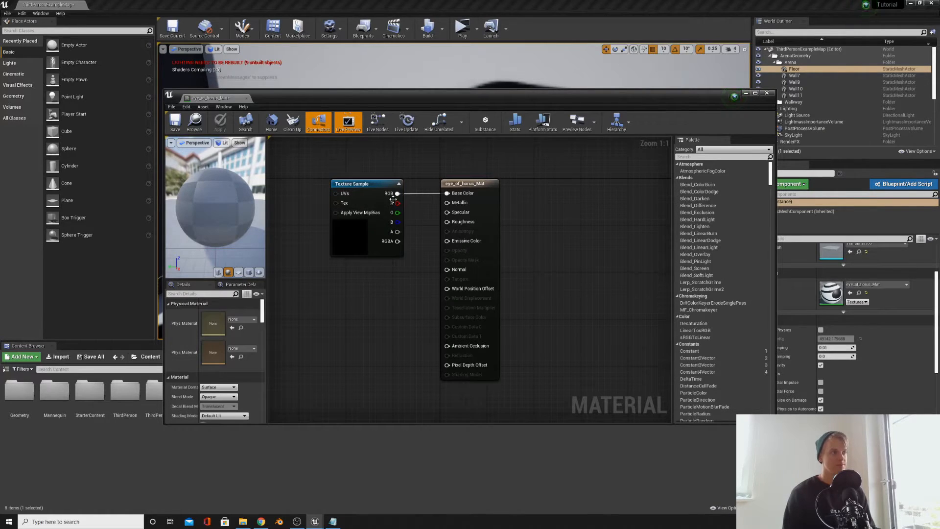
Work in the material graph for the blue and red emissive cube materials.
click(365, 183)
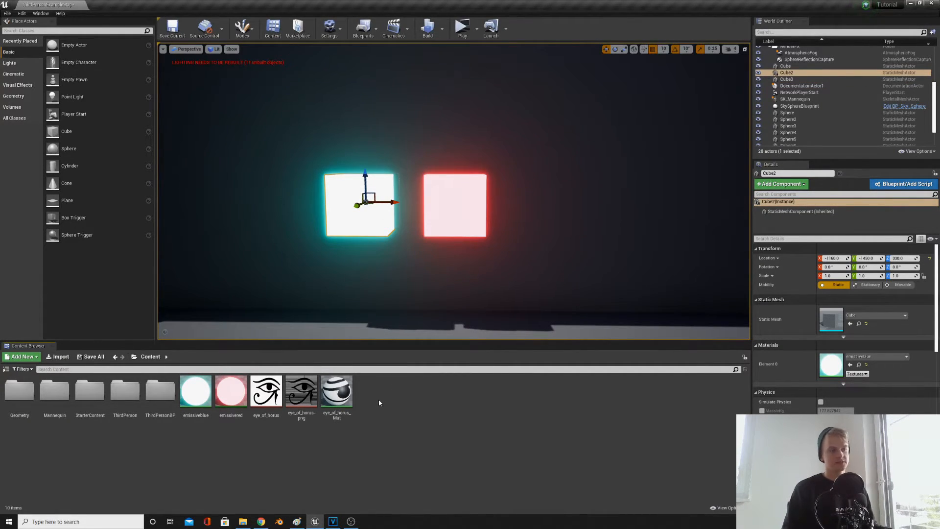
Create material emisds with a green Constant3Vector wired into Emissive Color.
click(22, 357)
text(emisds)
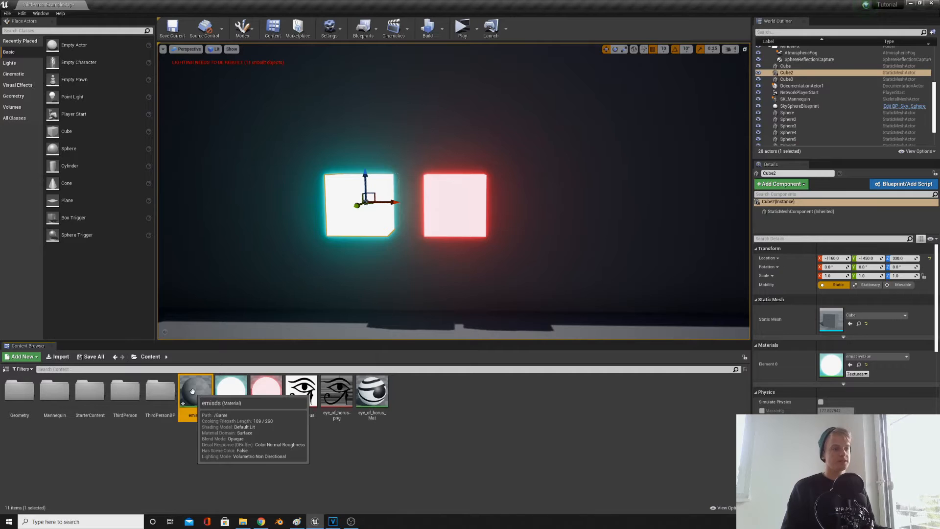
double_click(196, 386)
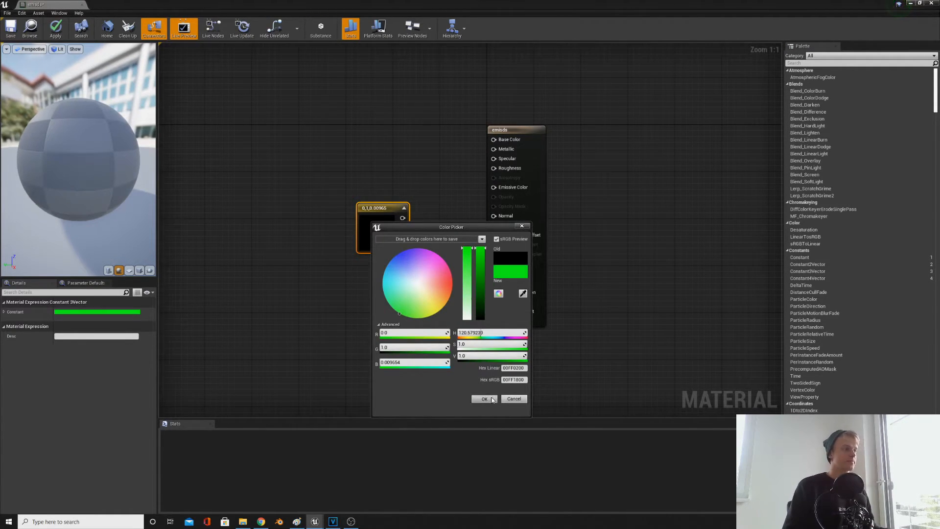
click(483, 399)
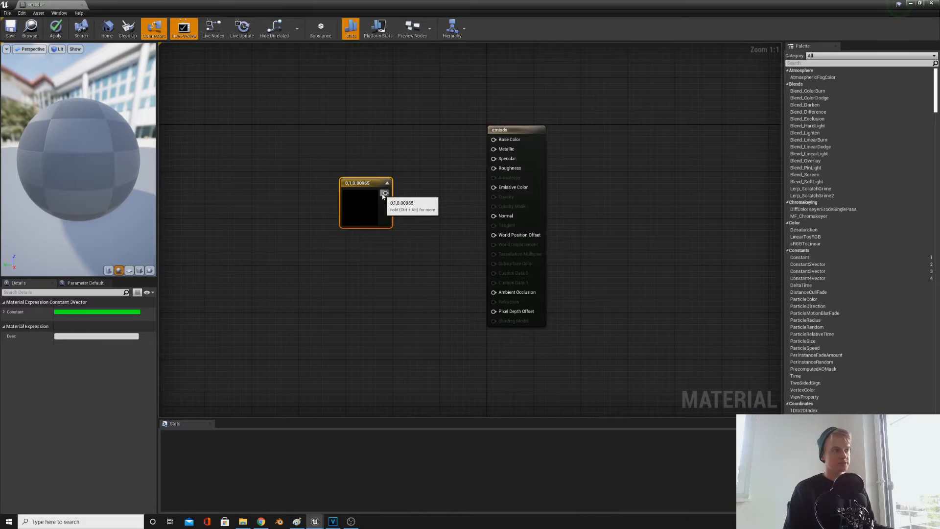
drag(388, 192, 494, 187)
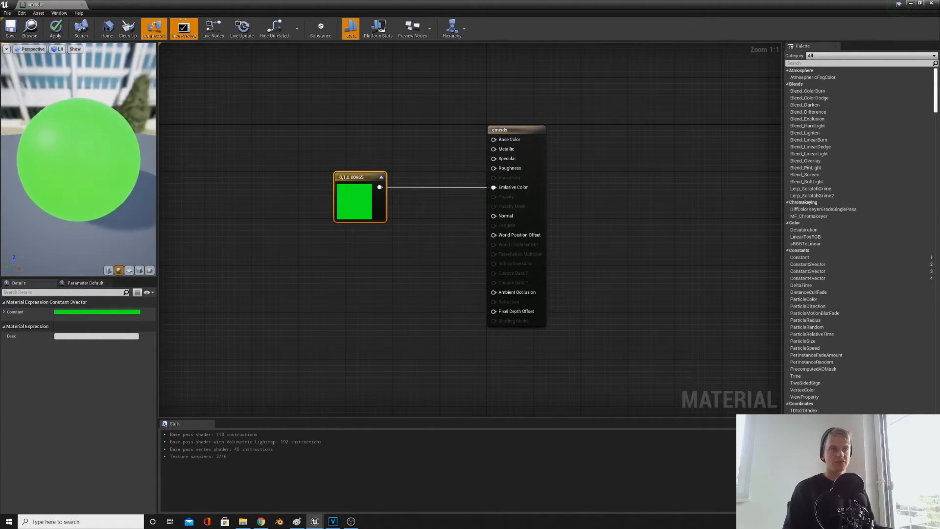
click(516, 129)
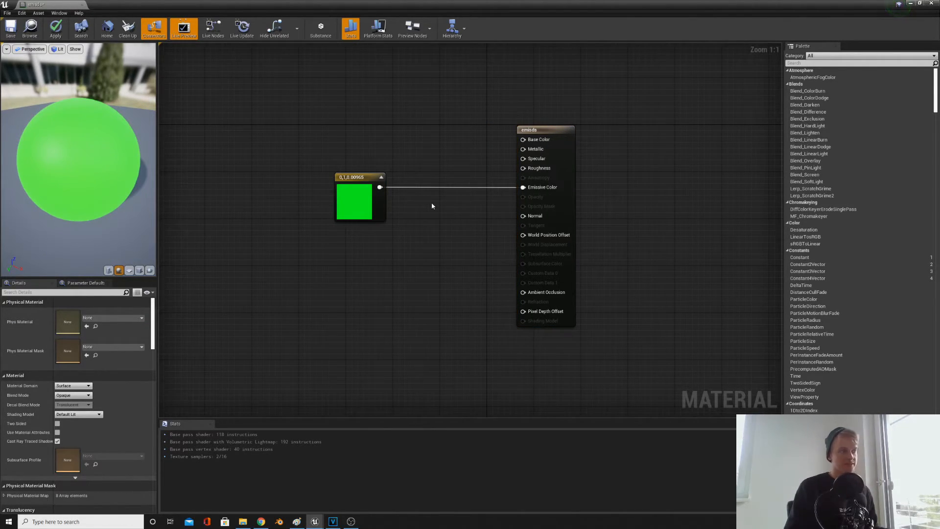
mouse_move(419, 203)
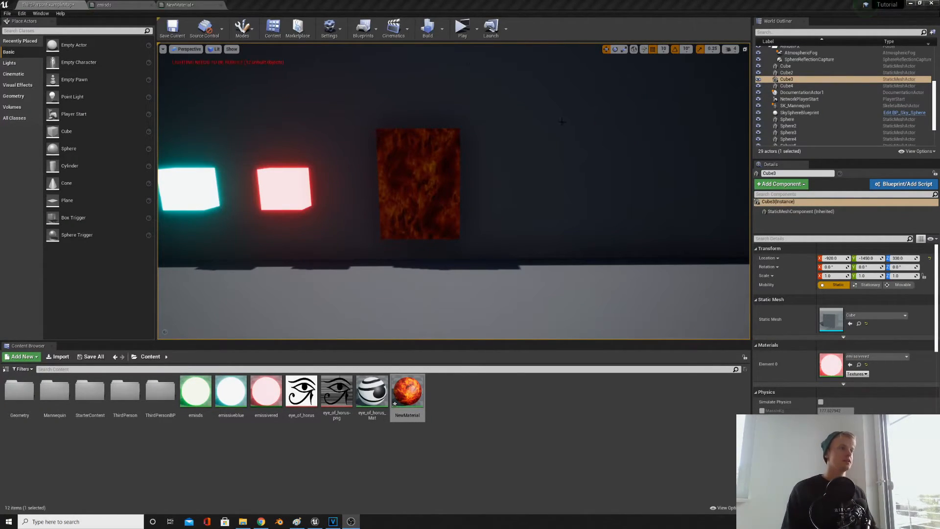
Create material moving with a Panner driving the tiled fire texture's coordinates, and apply.
click(23, 357)
text(movem)
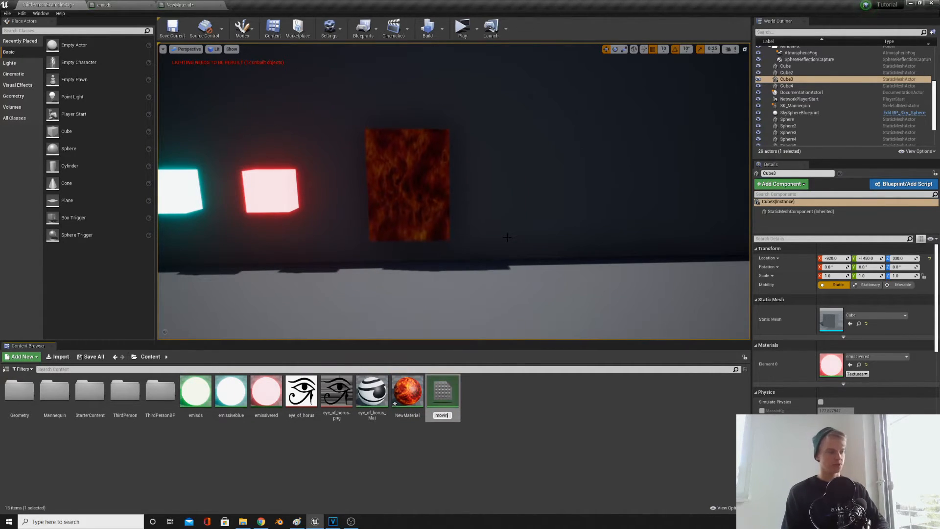
double_click(441, 390)
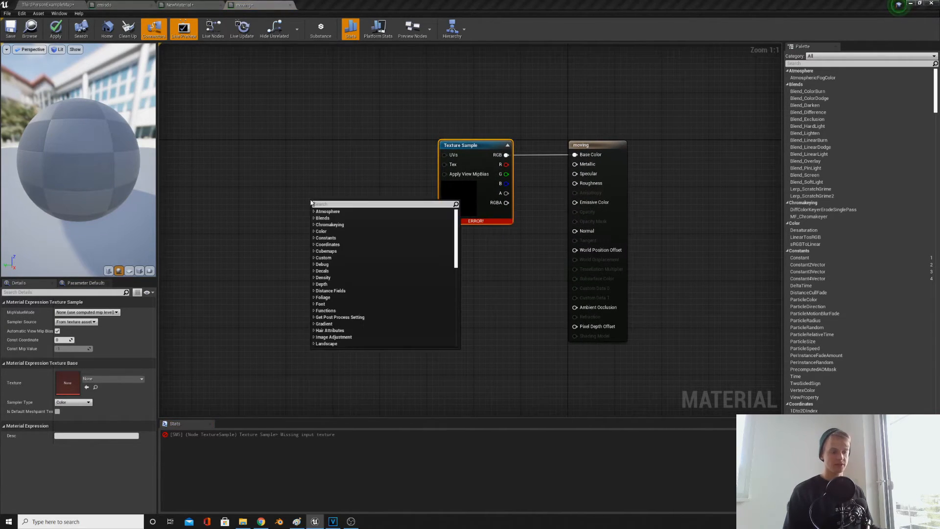
text(panner)
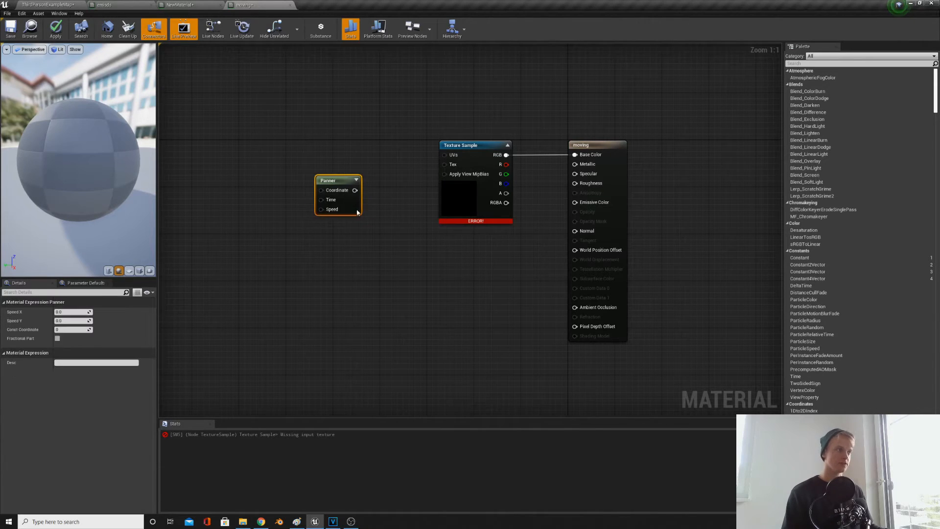
drag(328, 180, 333, 168)
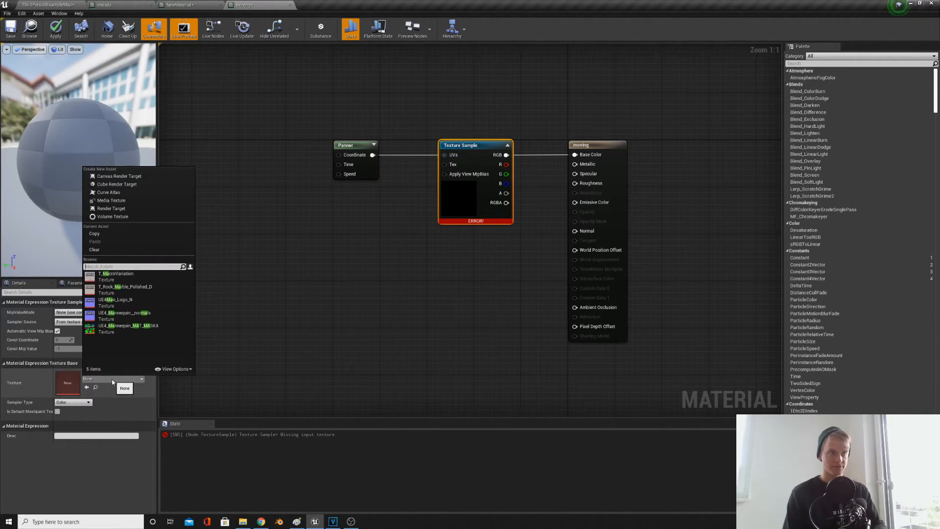
text(fir)
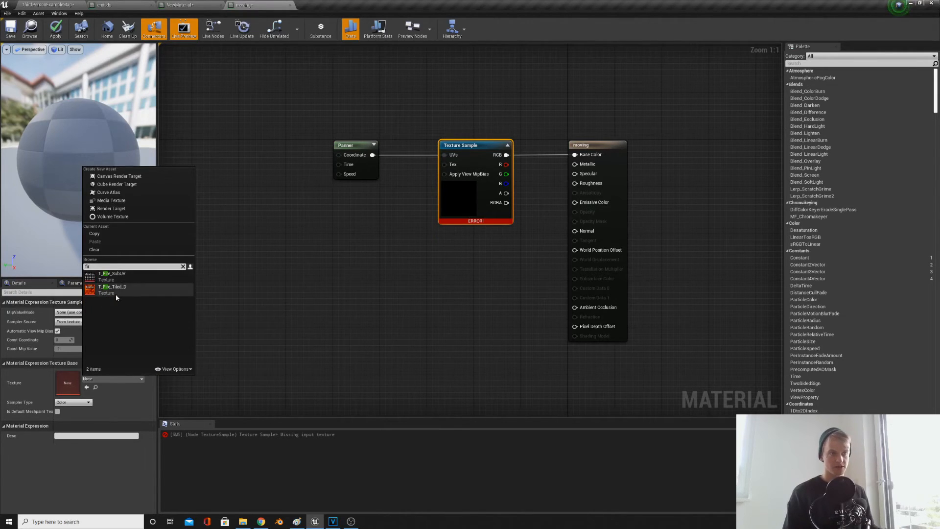
double_click(112, 286)
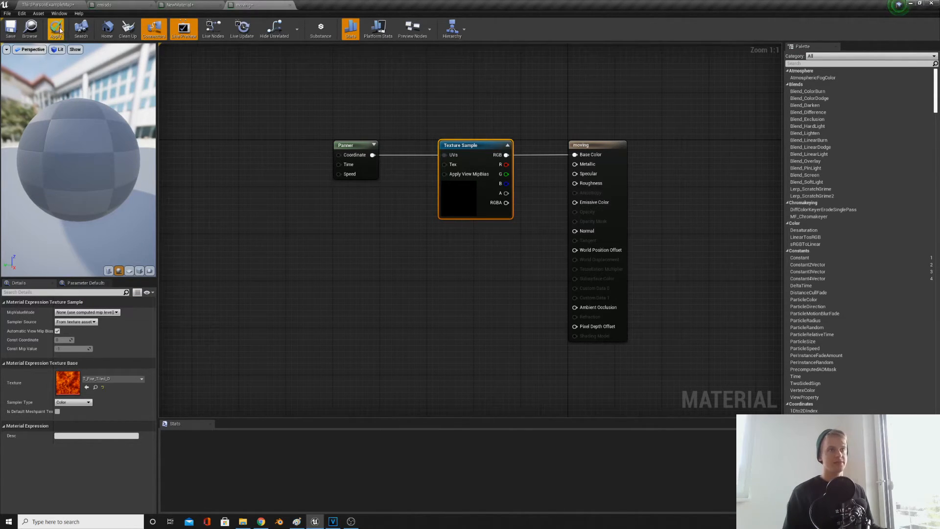
click(55, 27)
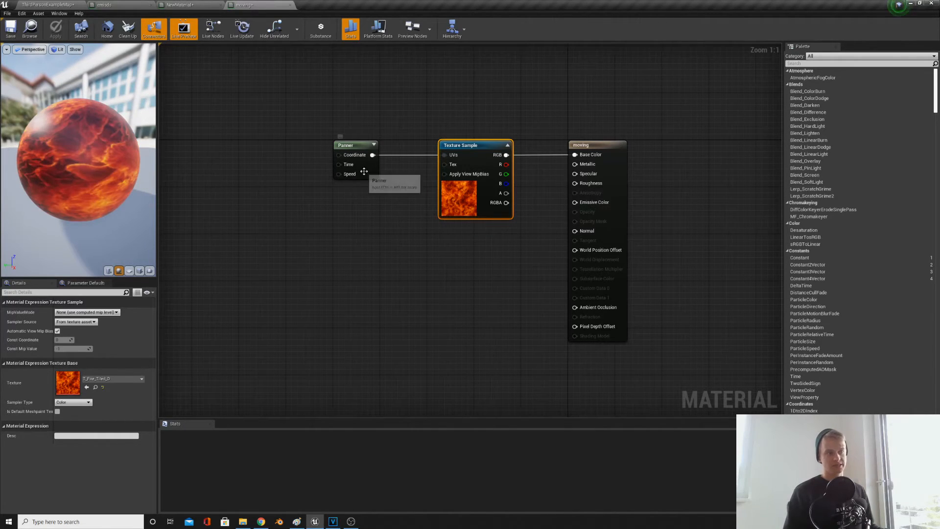
Set the Panner's Speed Y to 0.3 so the fire scrolls vertically, and apply to the level.
click(353, 145)
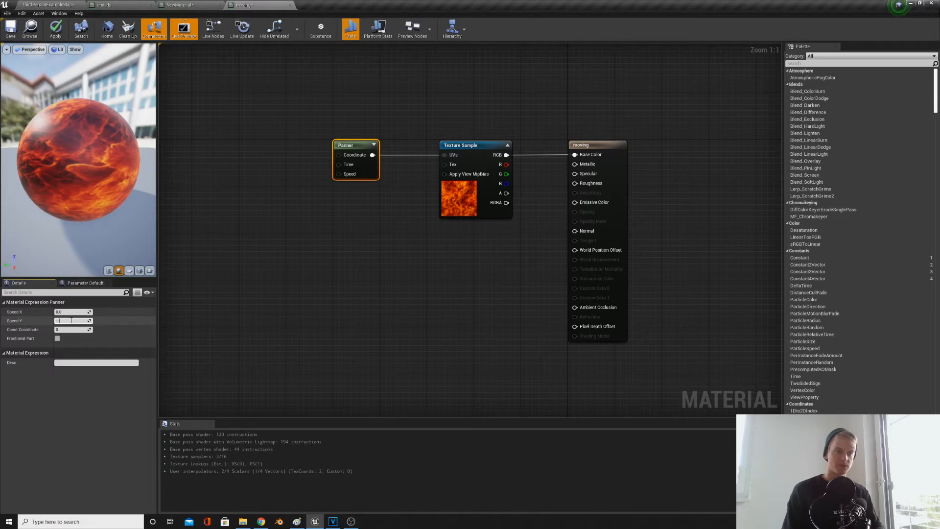
text(0.3)
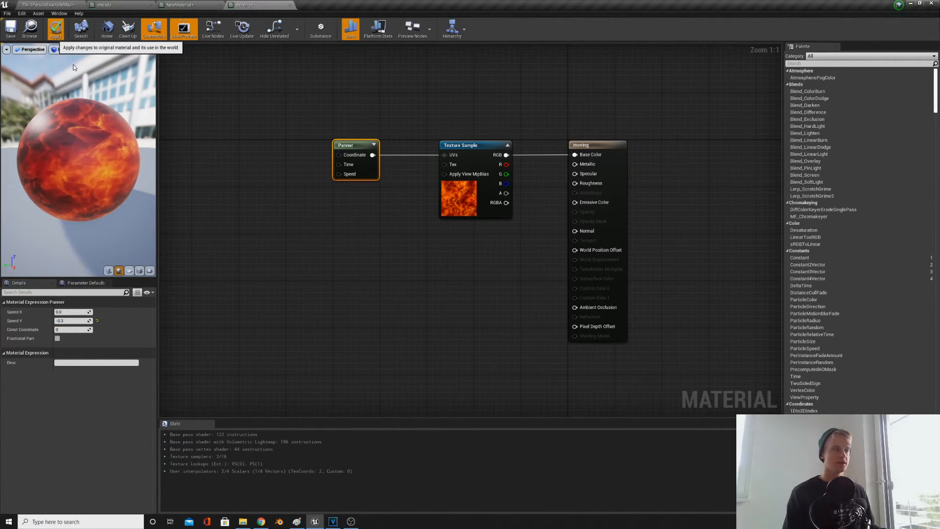
click(54, 28)
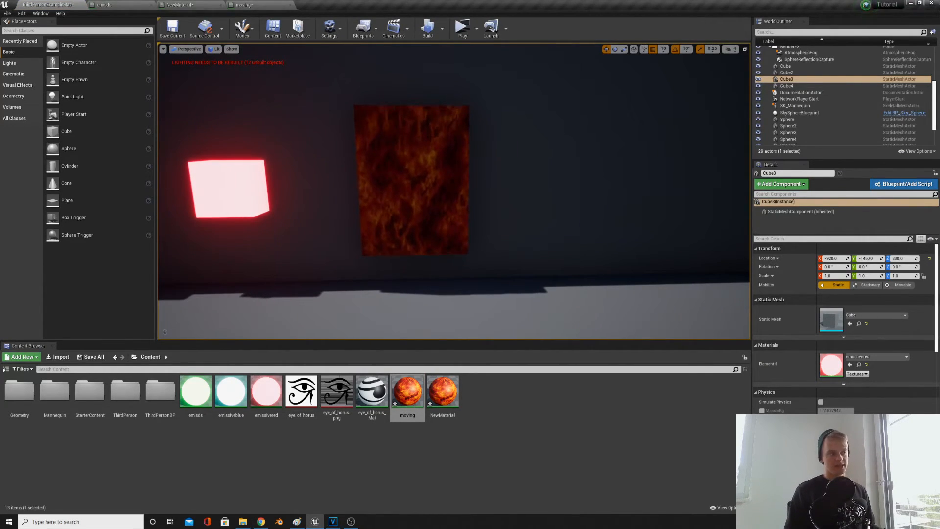
Insert a Multiply of 0.2 between the fire texture's RGB and Emissive Color, and apply.
click(240, 5)
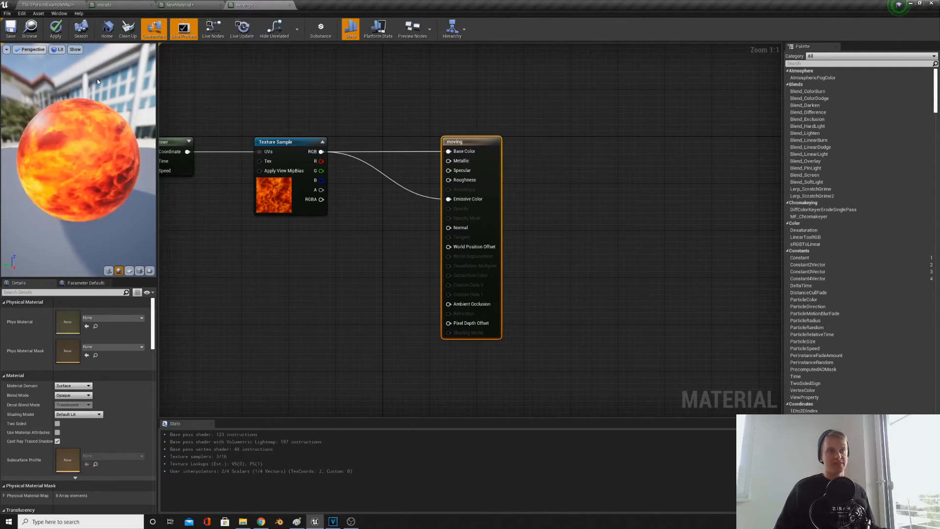
click(55, 28)
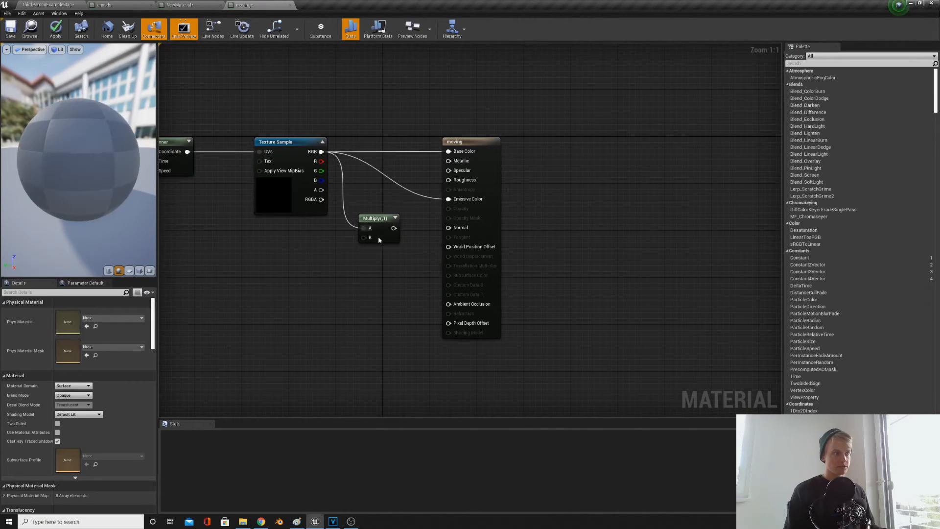
click(378, 217)
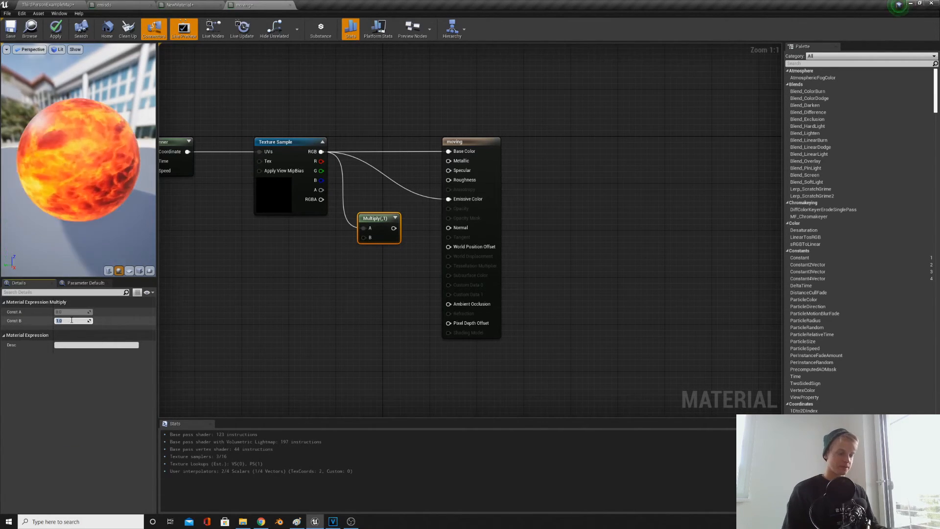
text(0.2)
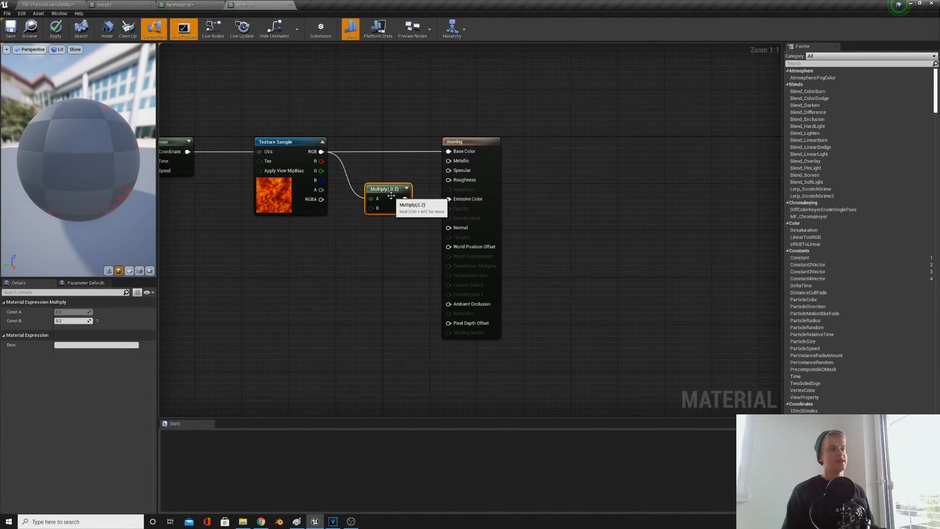
click(55, 27)
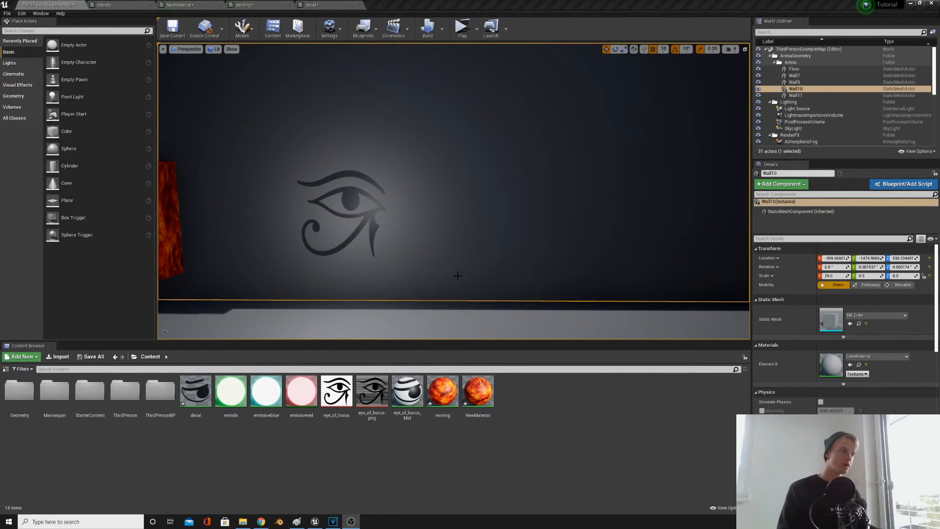
mouse_move(371, 390)
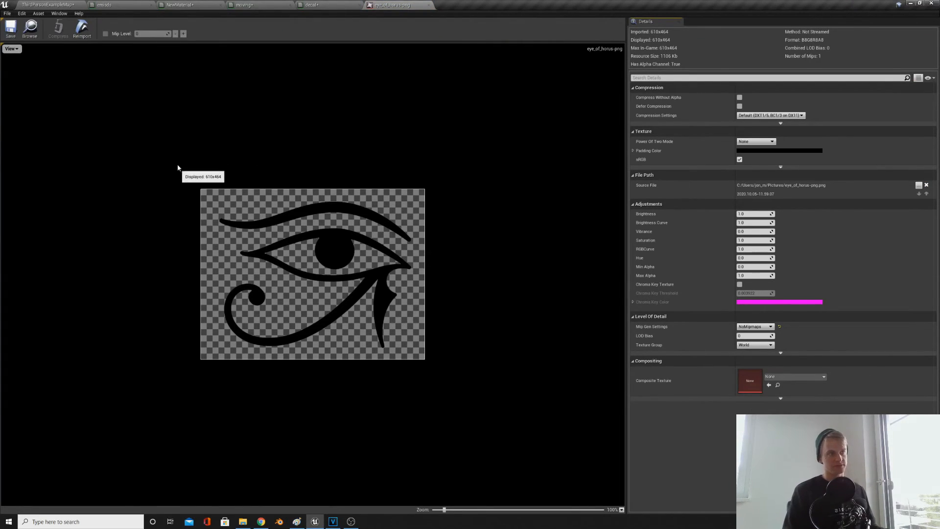
mouse_move(409, 175)
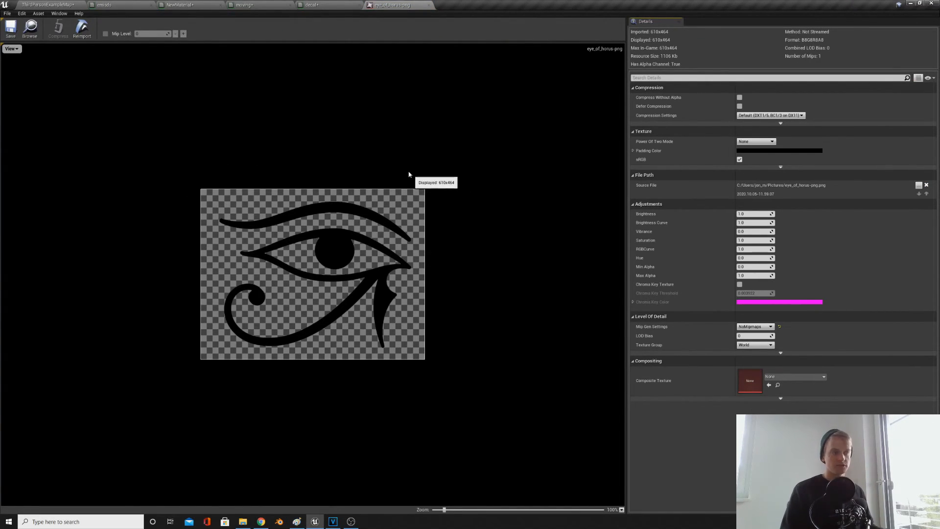
mouse_move(245, 234)
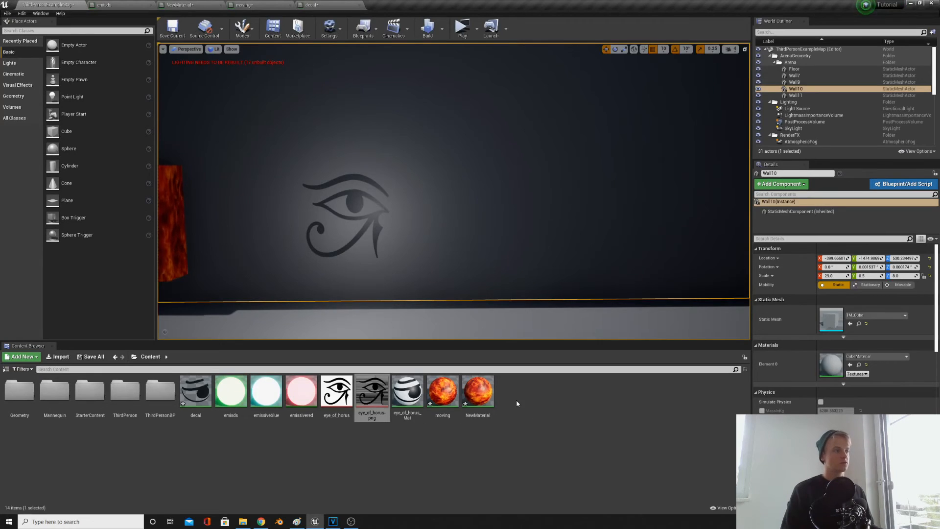
Make the print material a Deferred Decal with Translucent blend mode.
click(23, 356)
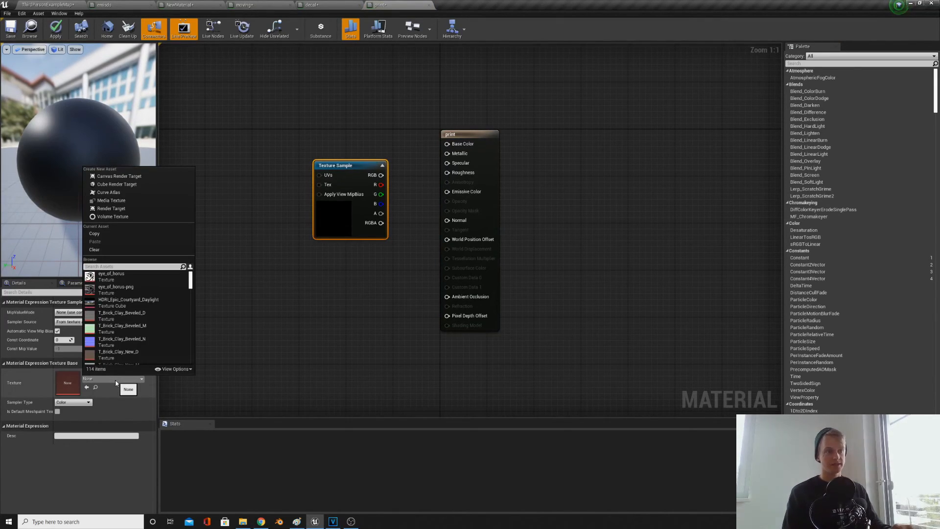
mouse_move(115, 289)
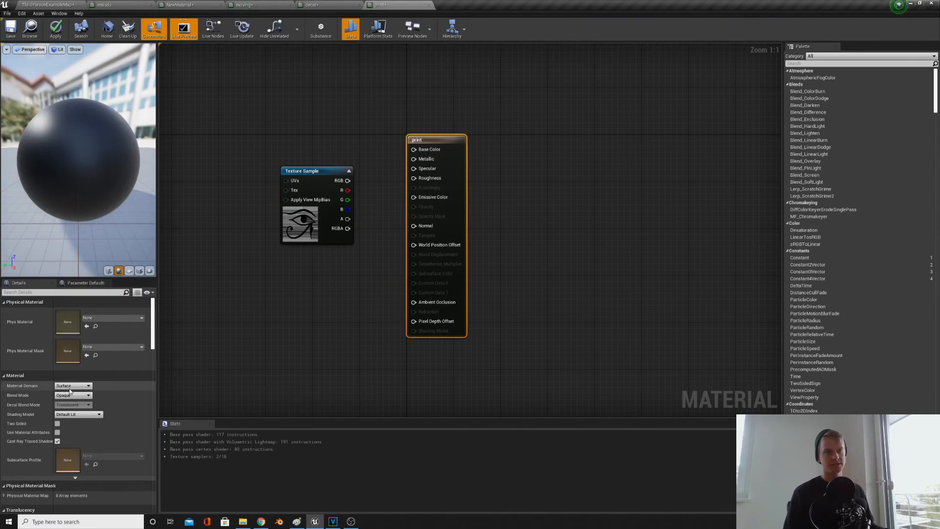
click(72, 385)
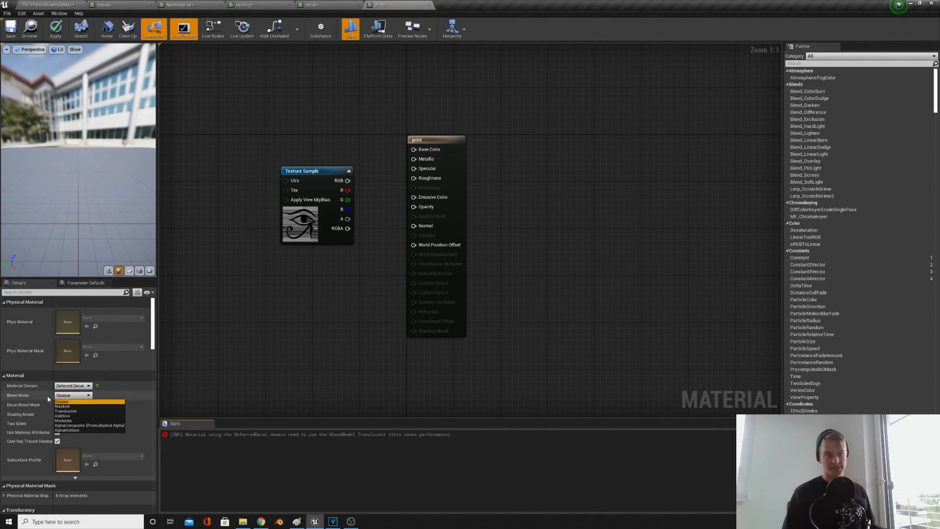
click(65, 410)
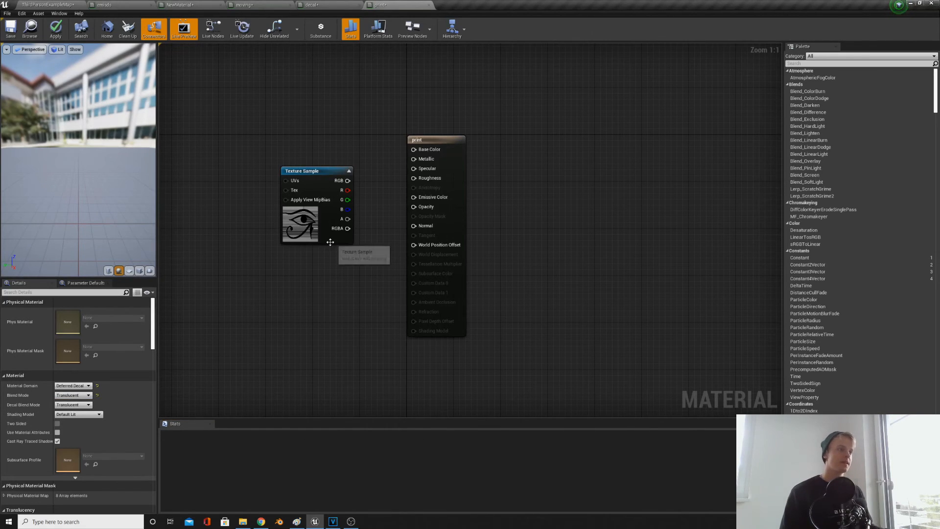
Wire the eye texture's RGB to Base Color and alpha to Opacity, and apply.
drag(317, 171, 308, 146)
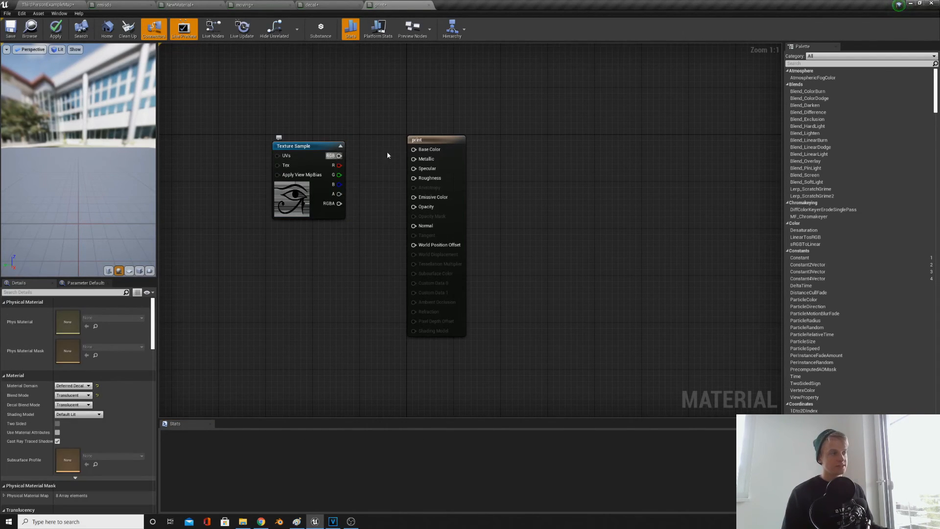
drag(339, 155, 412, 149)
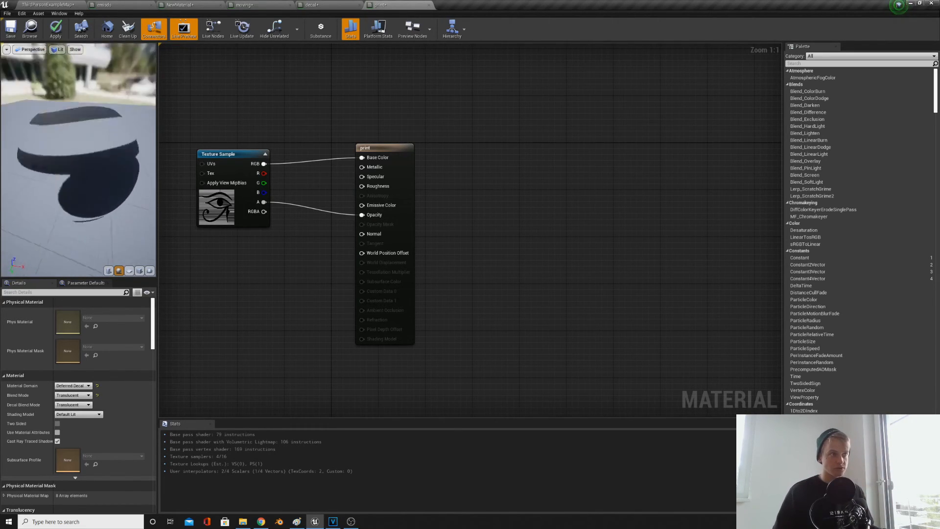
click(55, 27)
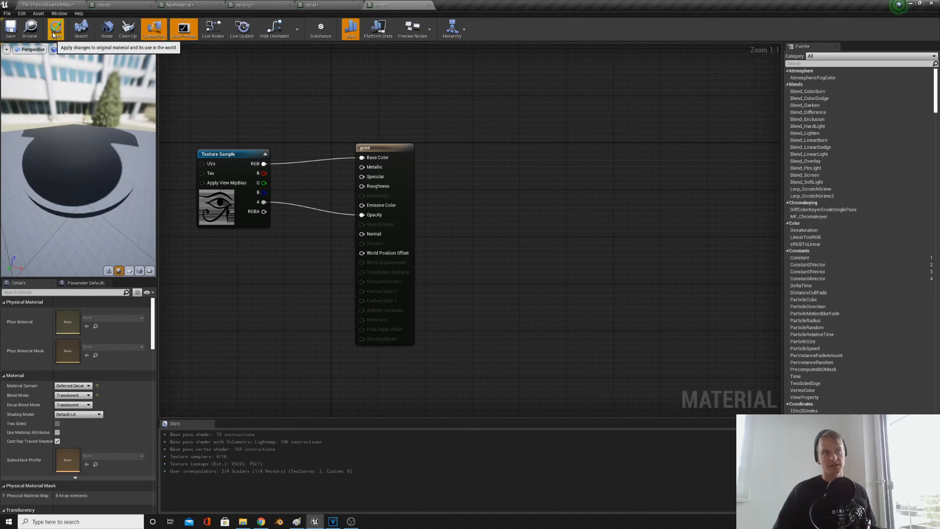
click(55, 27)
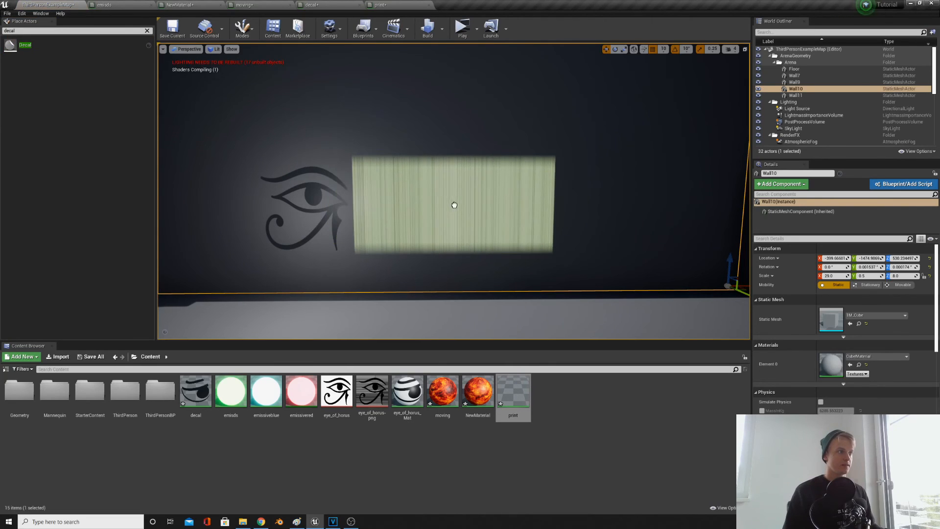
Assign the print material to the decal actor on the wall.
click(793, 99)
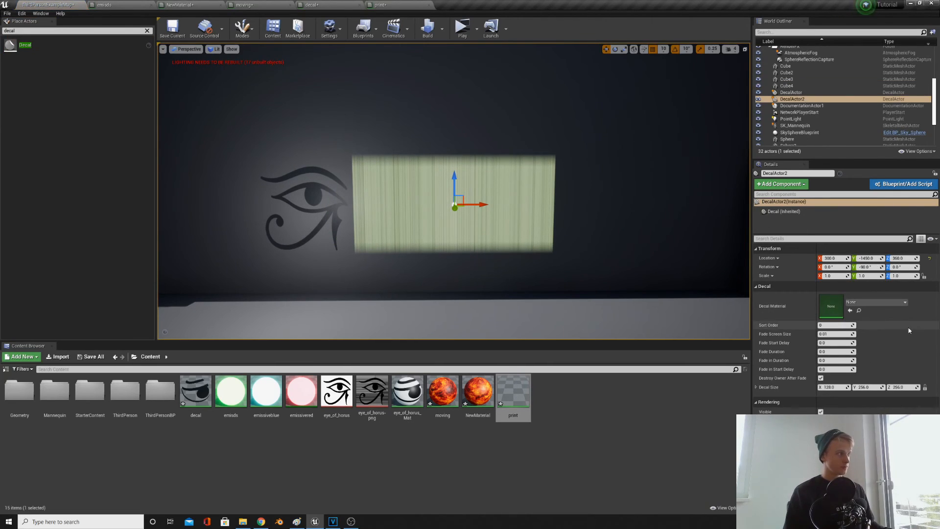
click(918, 301)
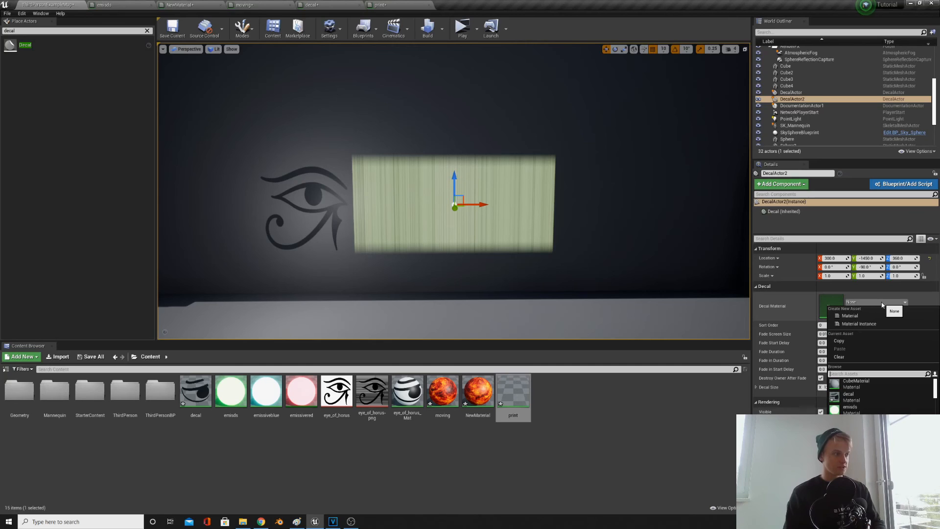
text(print)
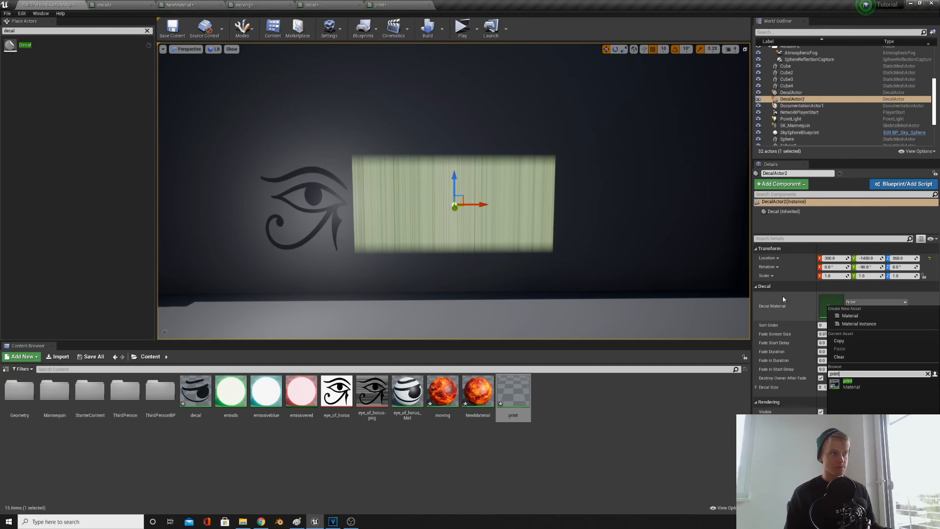
click(849, 384)
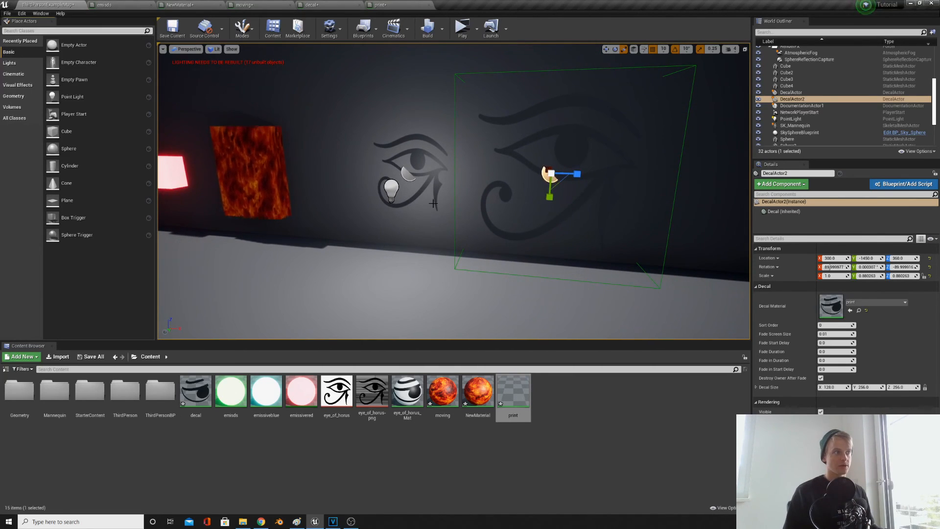
Move the PointLight over the centre of the Eye of Horus decal.
click(791, 118)
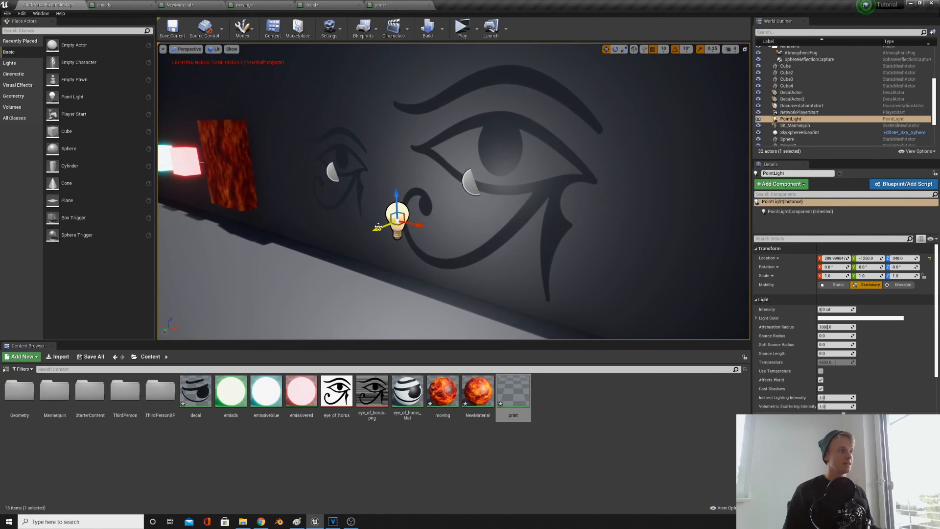
drag(397, 225, 353, 234)
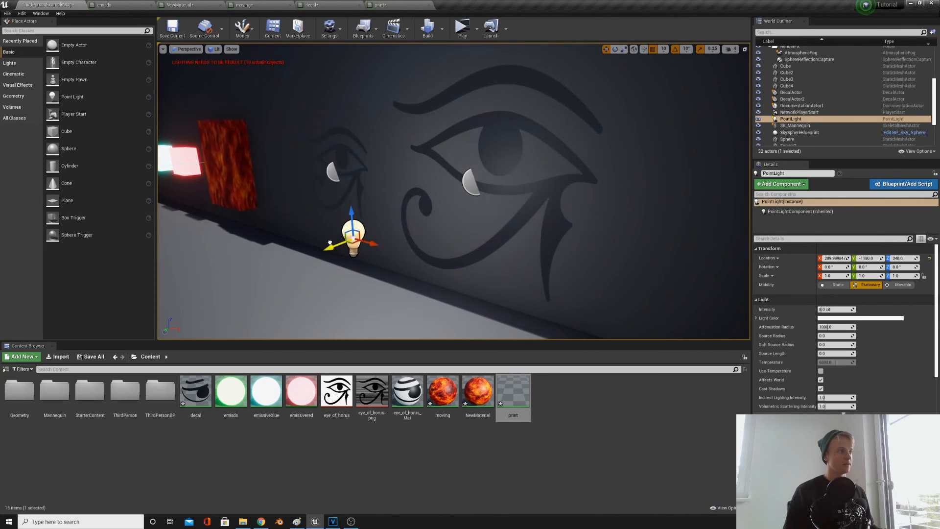
drag(350, 230, 501, 225)
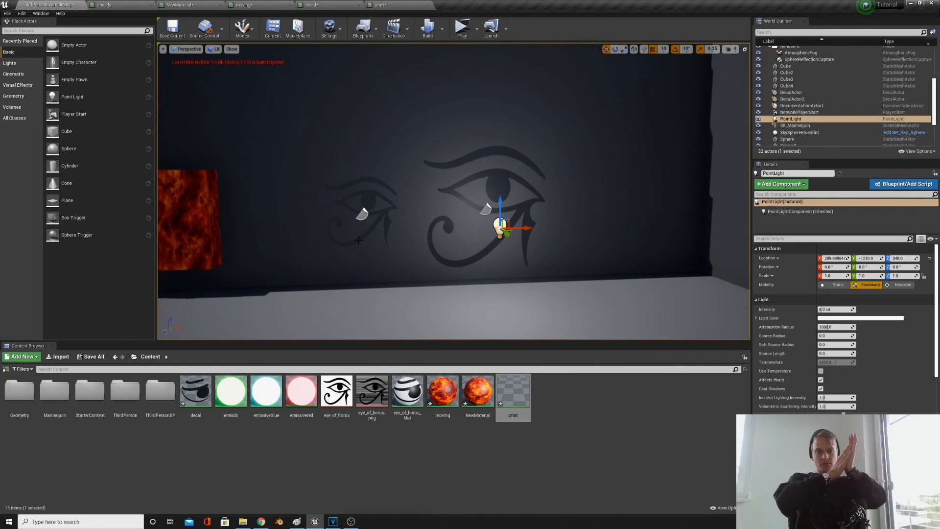